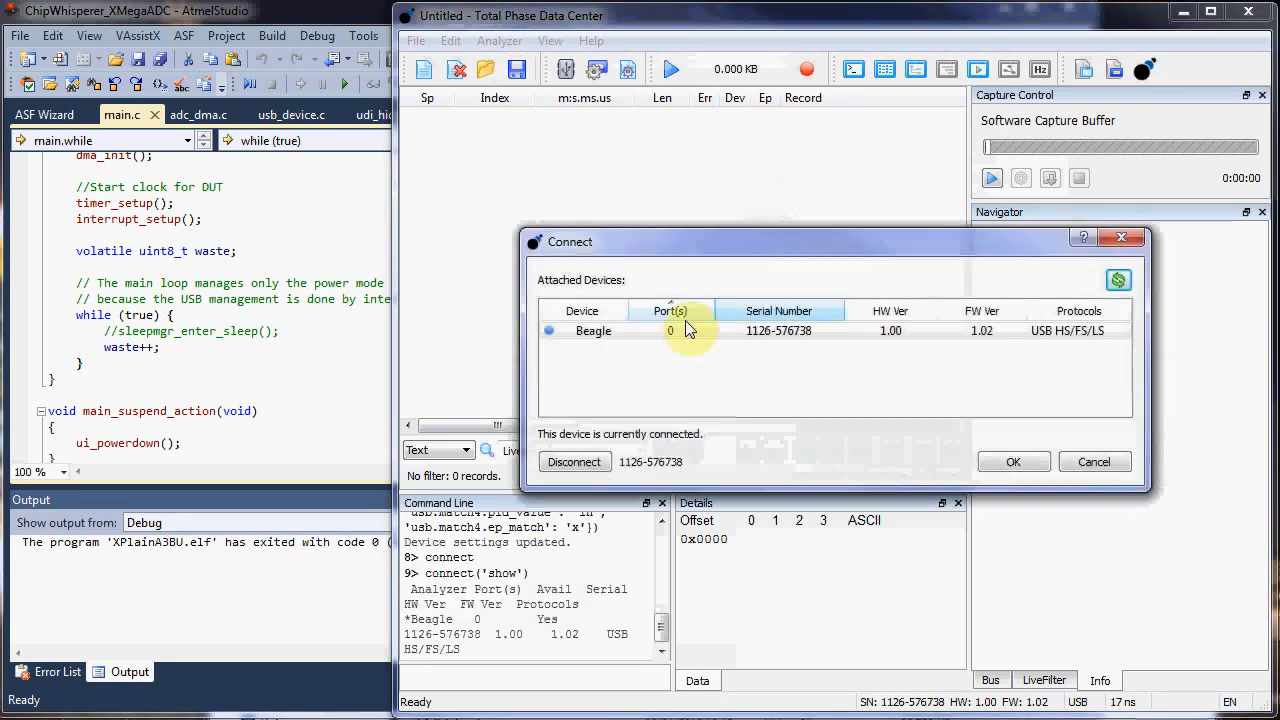
- Connect to the Beagle analyzer and dismiss the circular buffer warning
left_click(1012, 460)
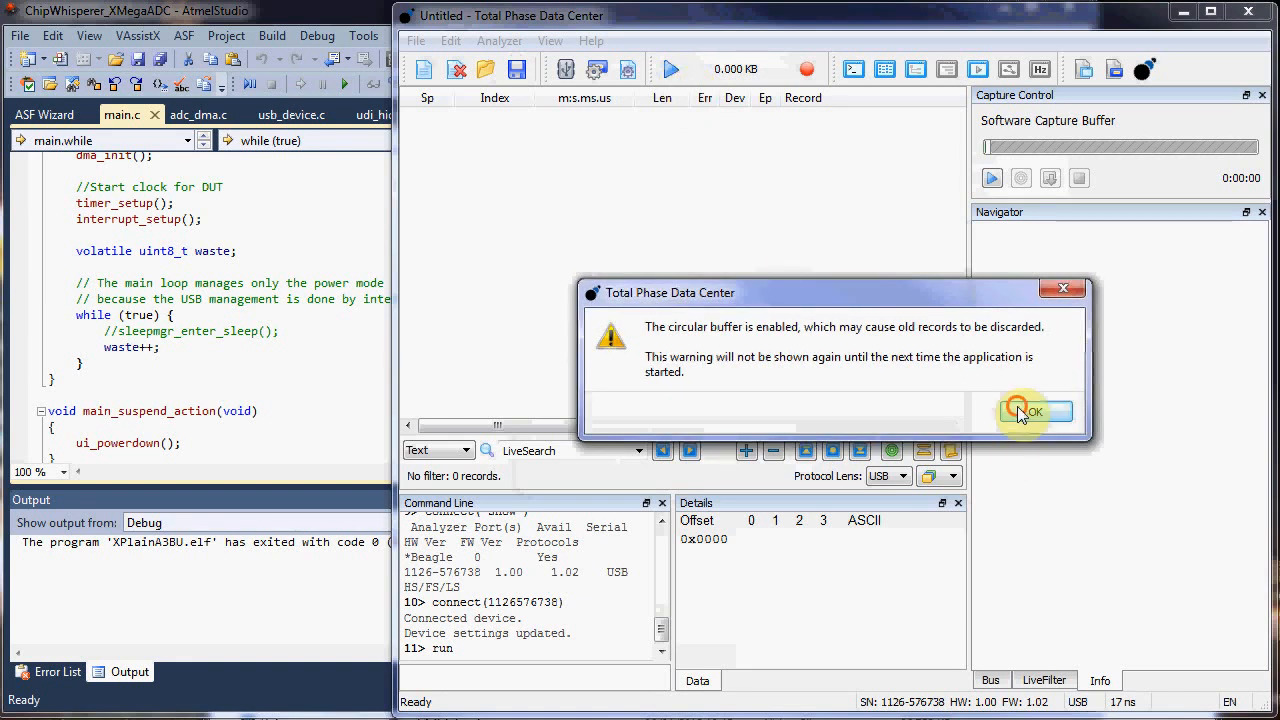
left_click(1032, 412)
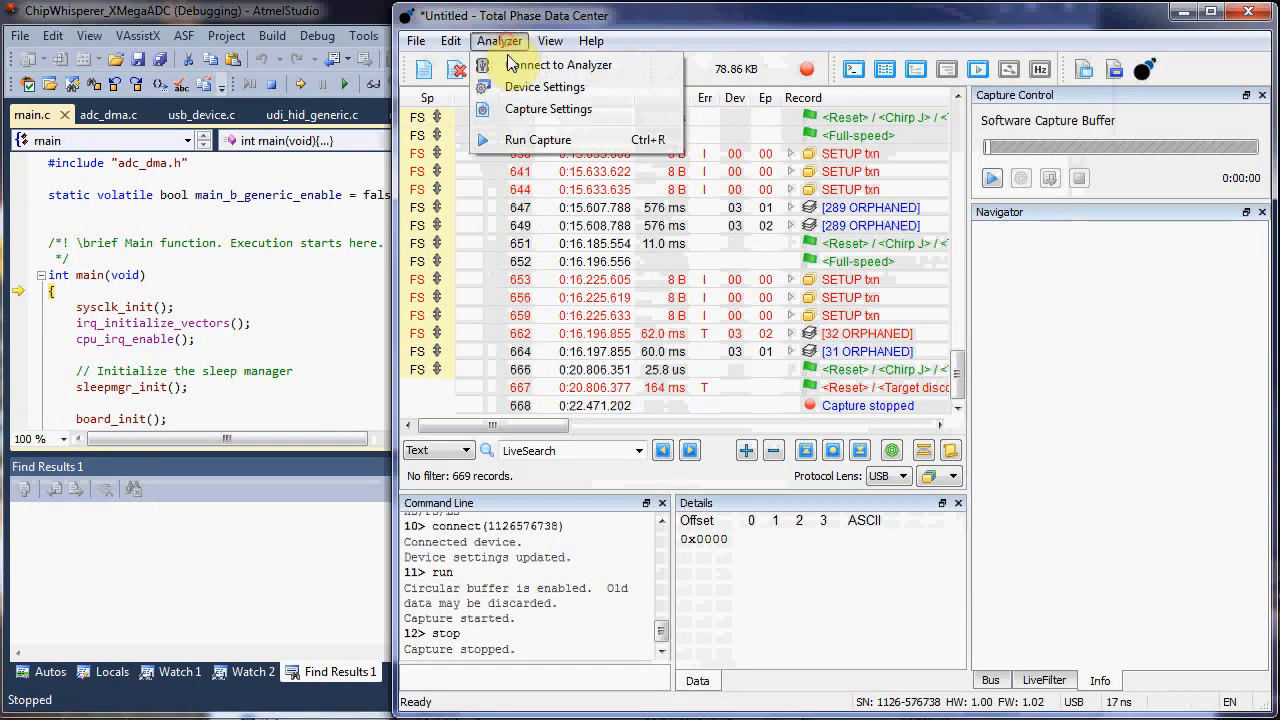
- Scroll to the top of the records and expand the Get Configuration Descriptor transfer
left_click(972, 240)
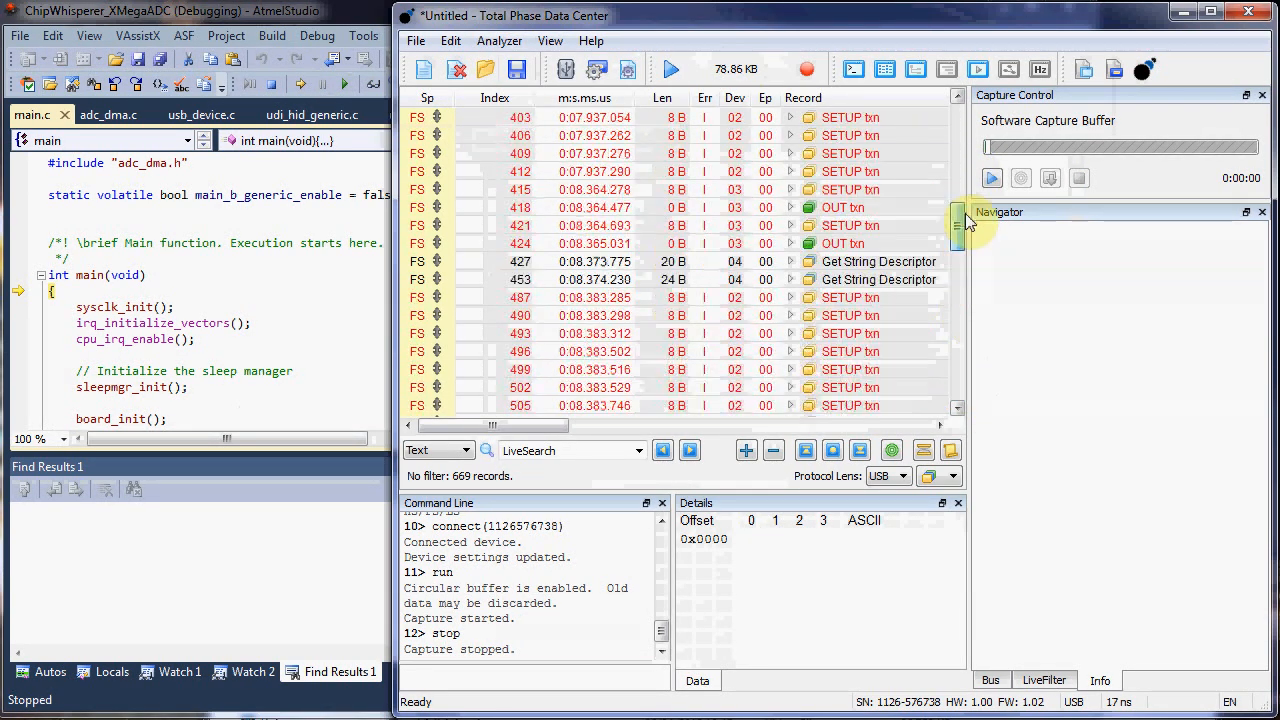
left_click_drag(960, 220, 960, 130)
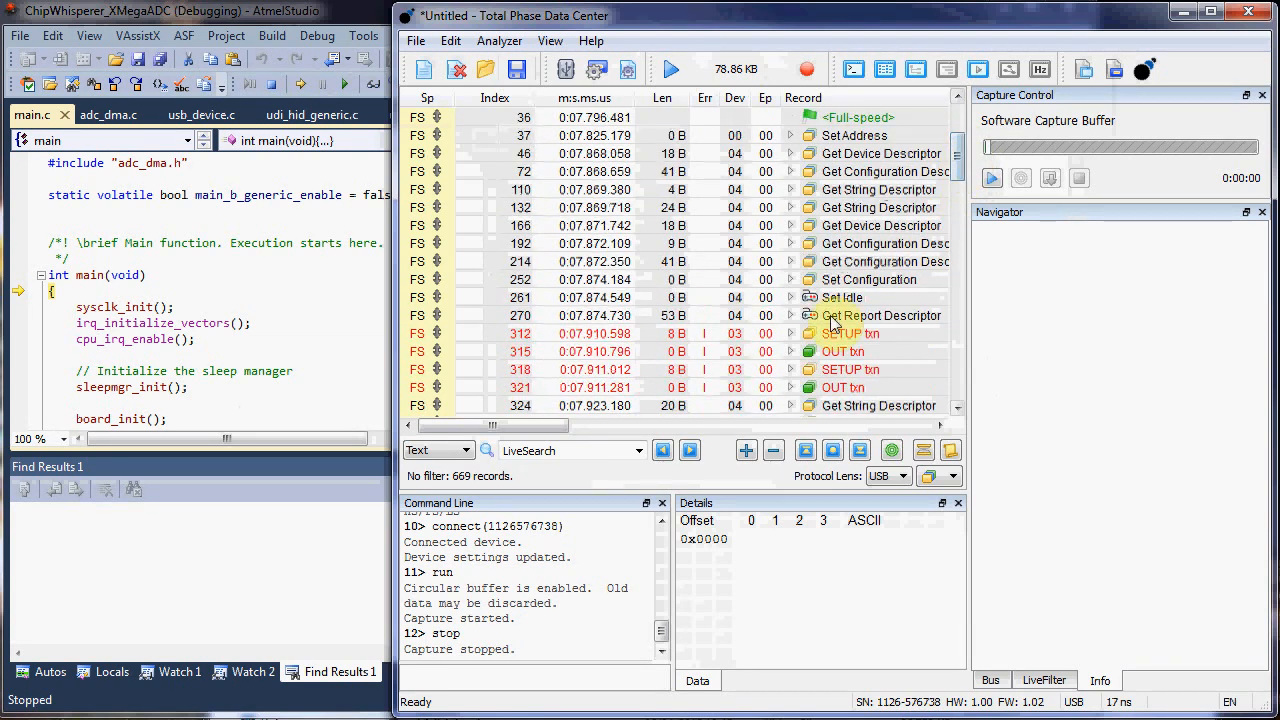
left_click(844, 296)
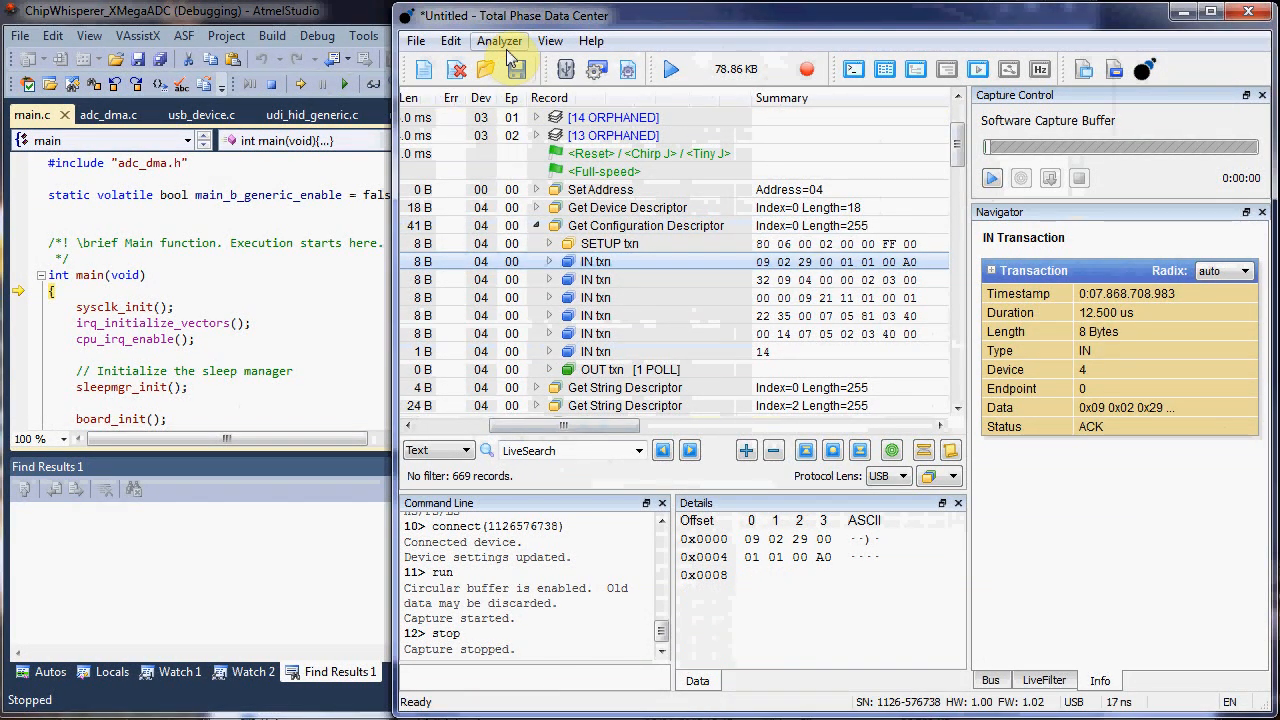
left_click(500, 40)
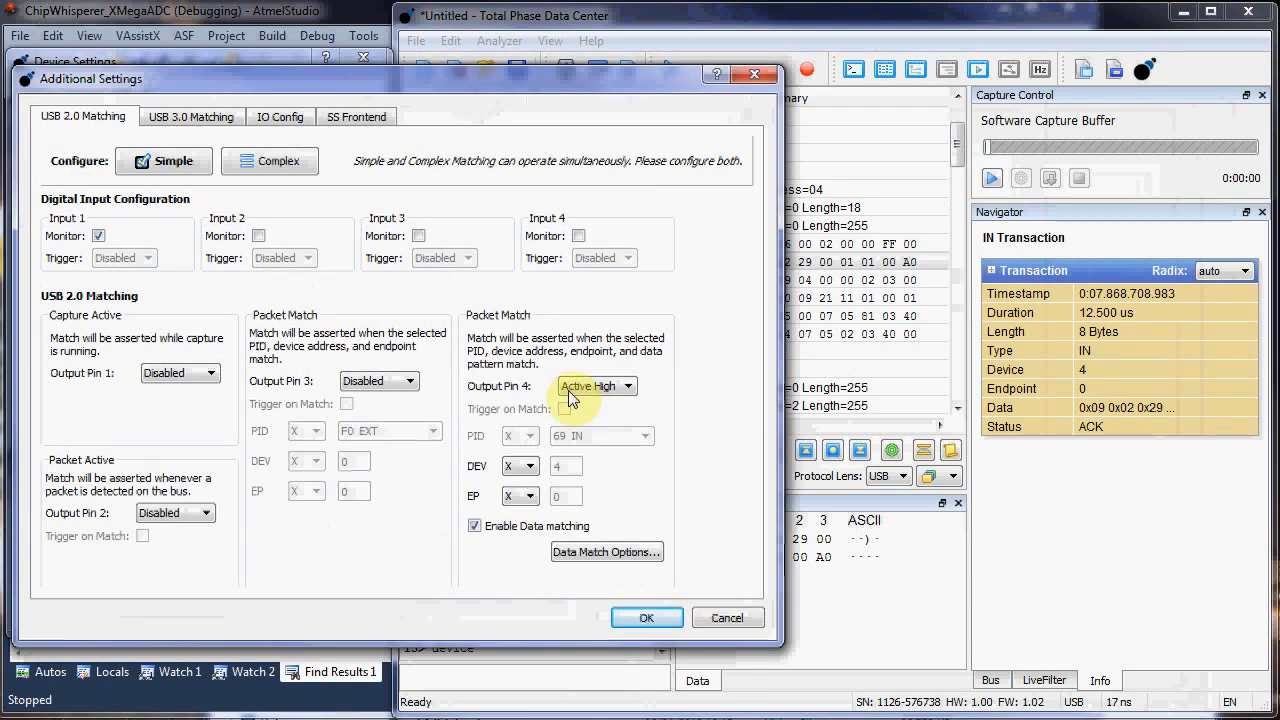
- Make output pin 4 active high with an exact PID match on DATA0 and apply it
left_click(596, 384)
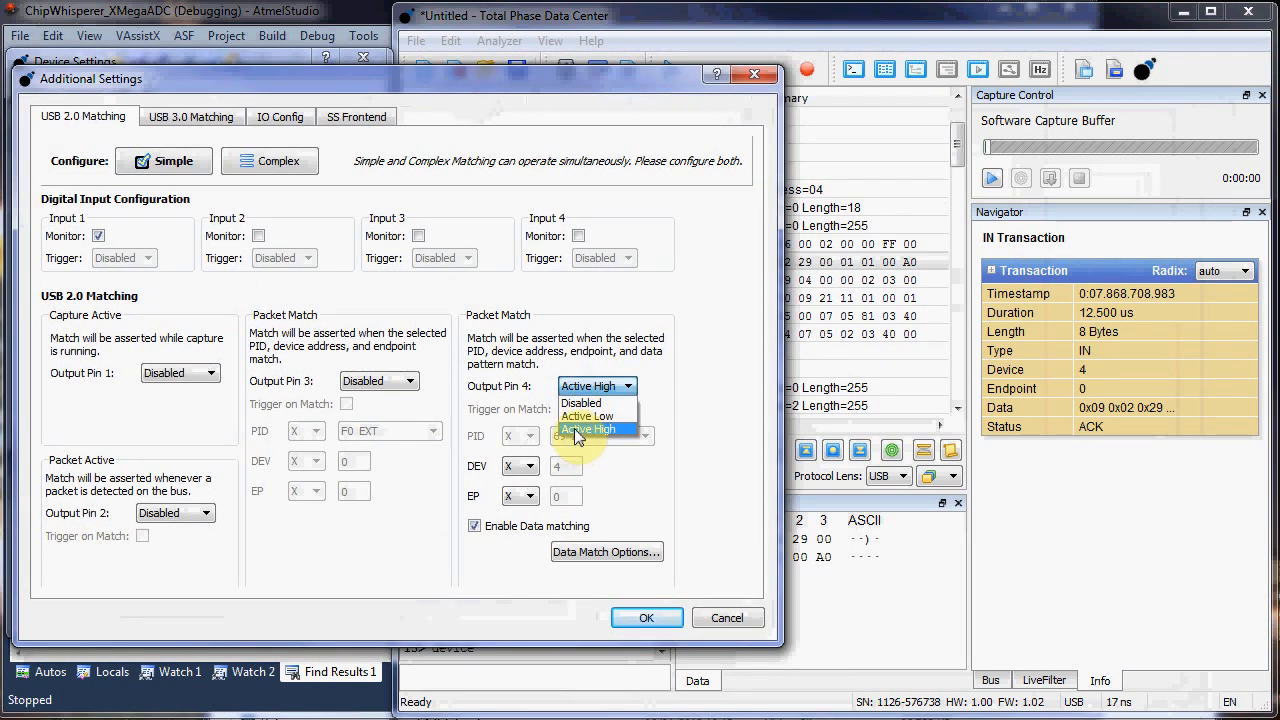
left_click(588, 428)
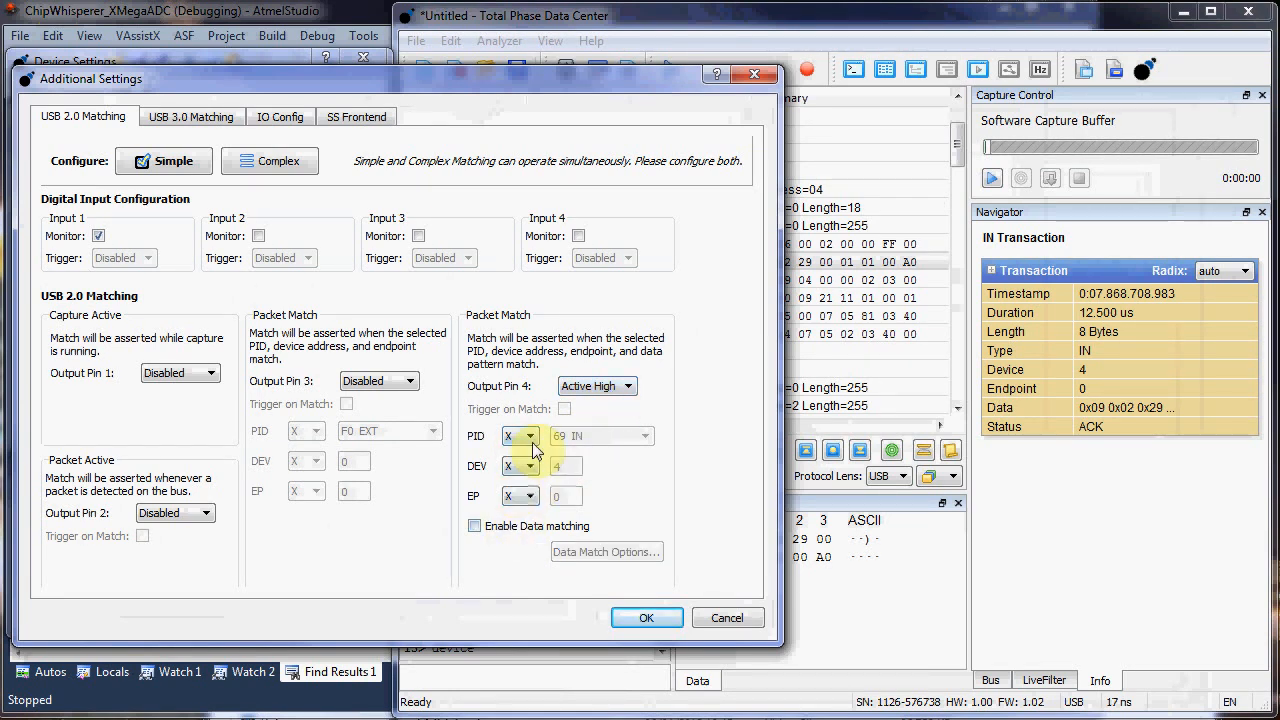
left_click(532, 436)
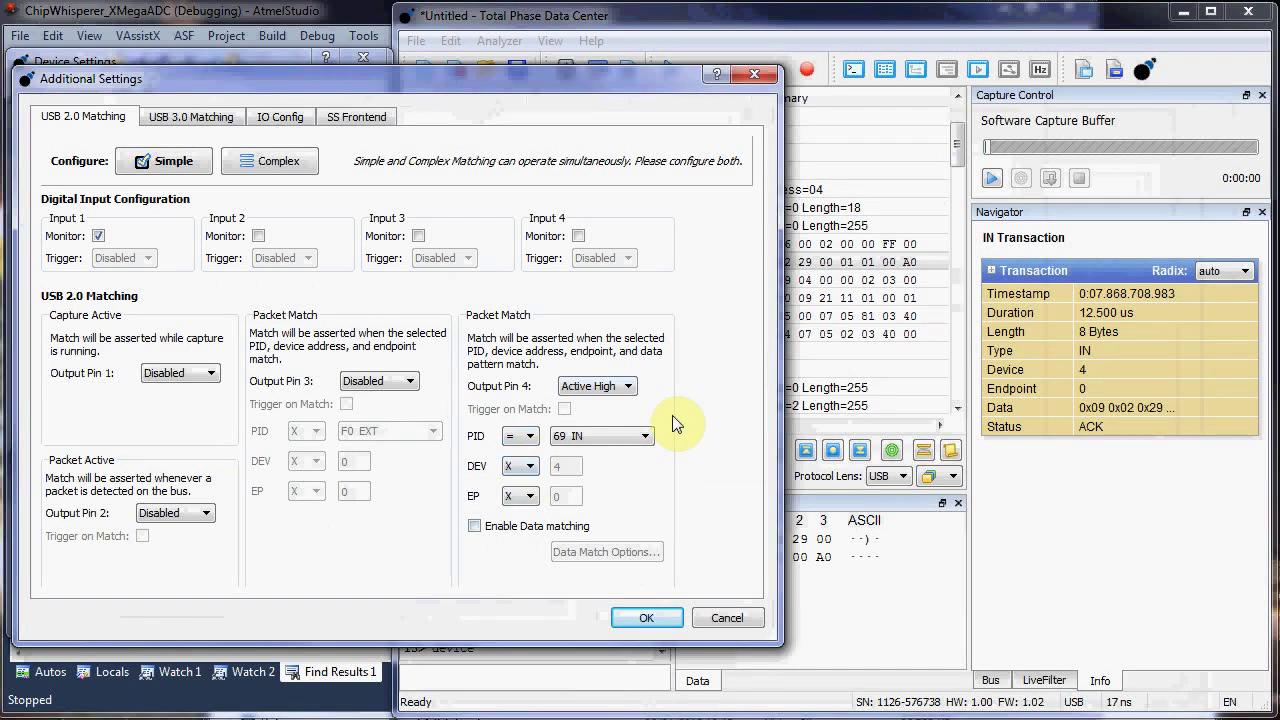
left_click(636, 436)
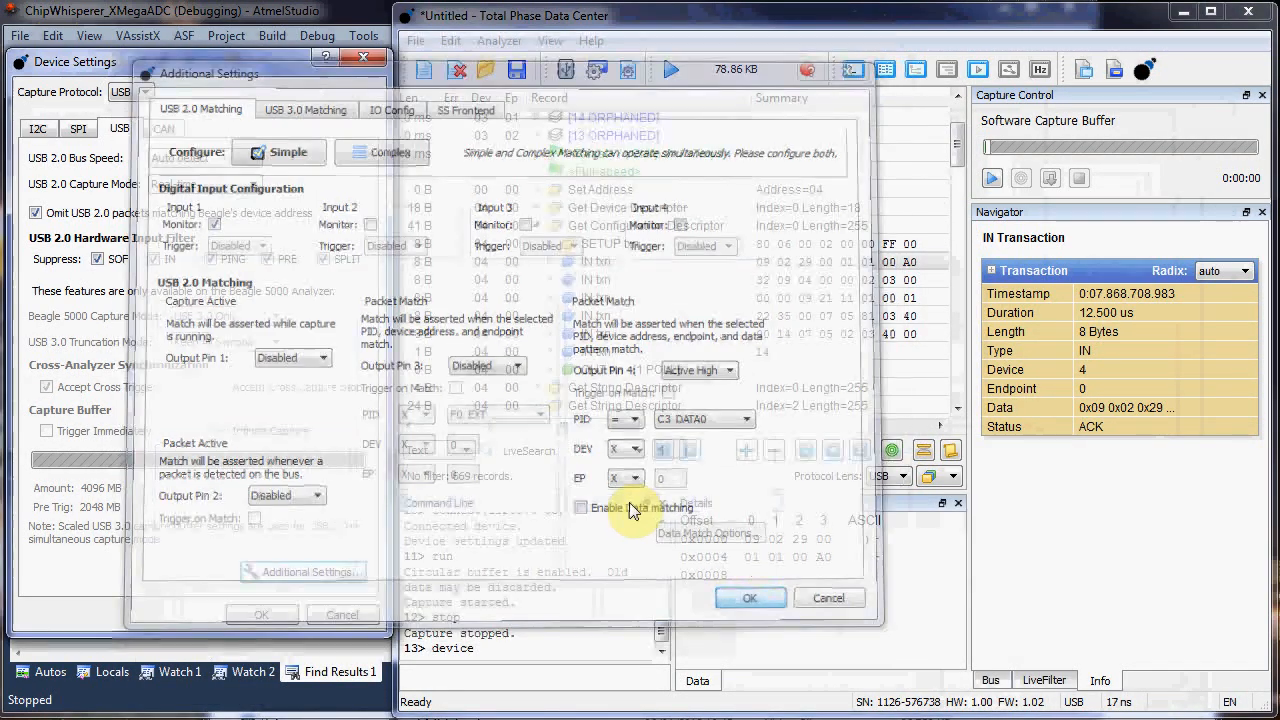
left_click(750, 598)
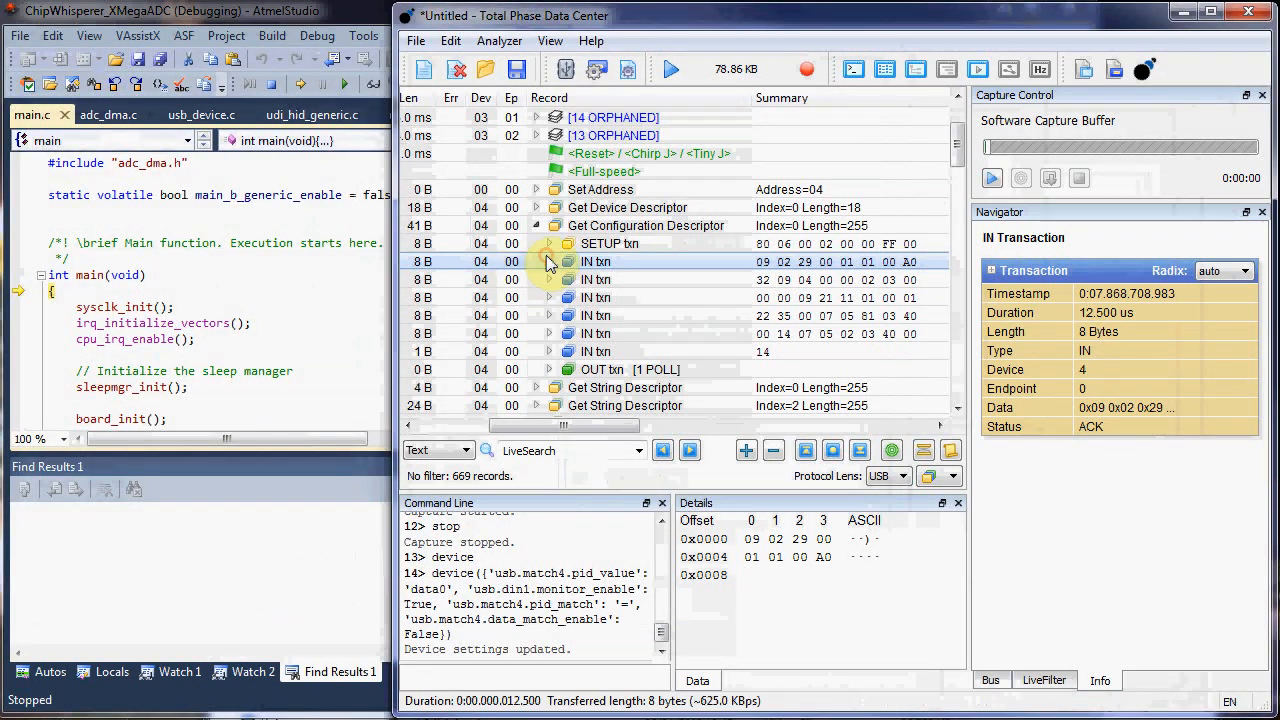
- Inspect the IN transaction's DATA1 packet, then expand the SETUP transaction's packets
left_click(548, 260)
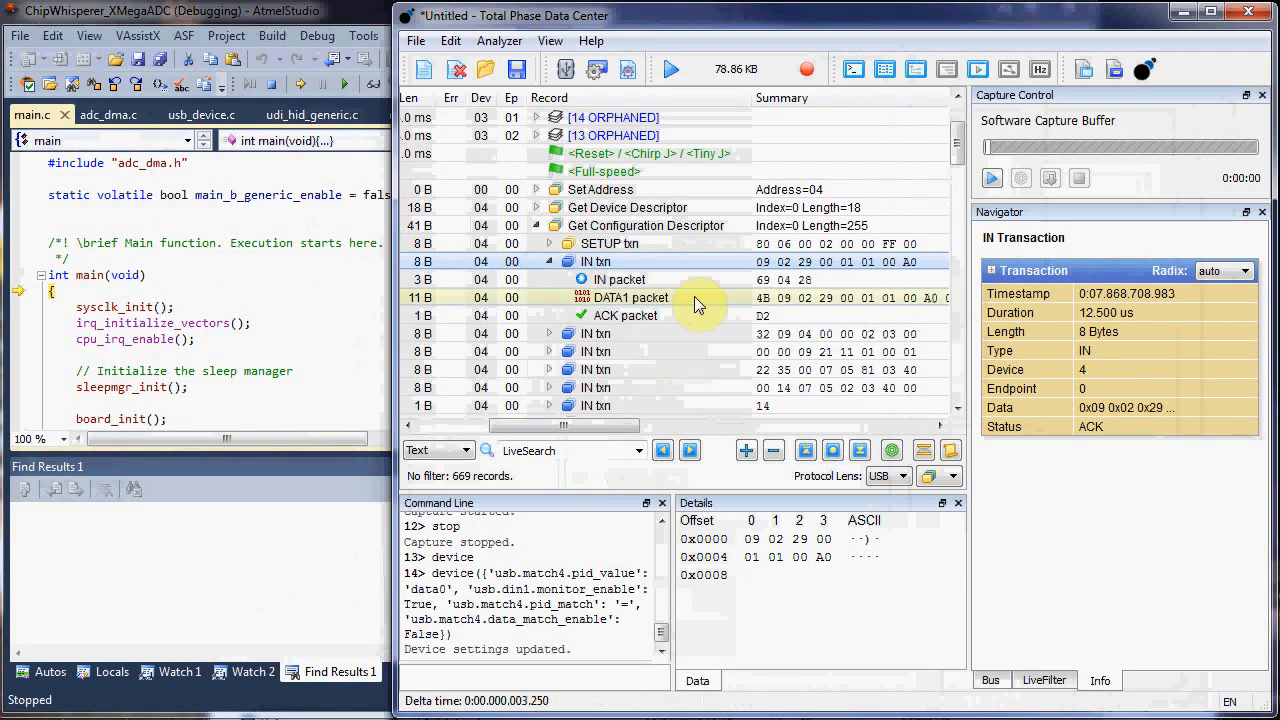
left_click(628, 296)
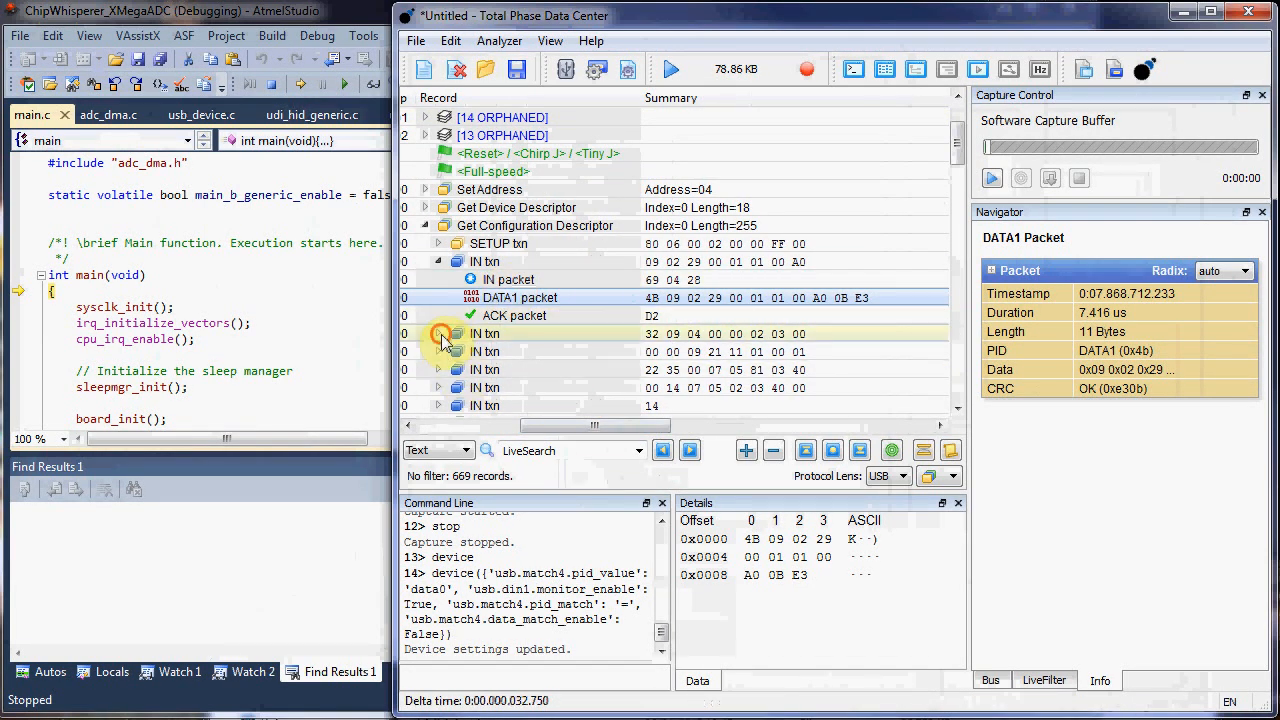
left_click(440, 244)
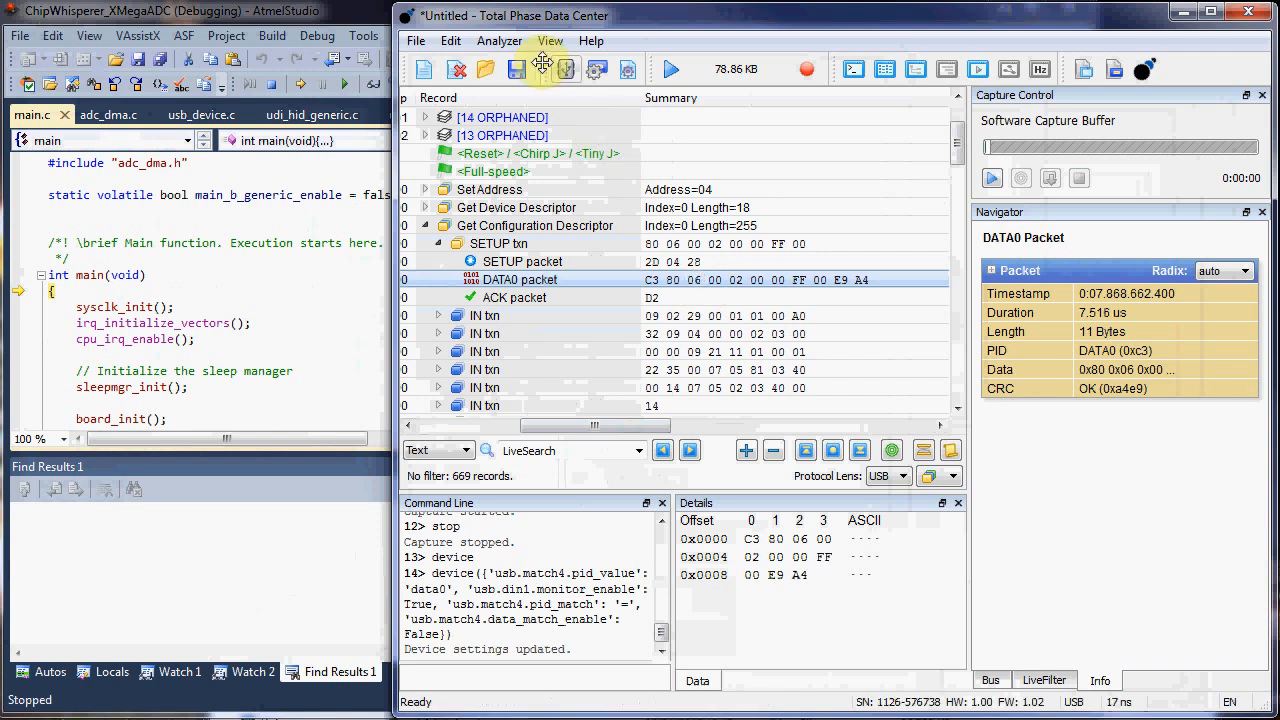
left_click(500, 40)
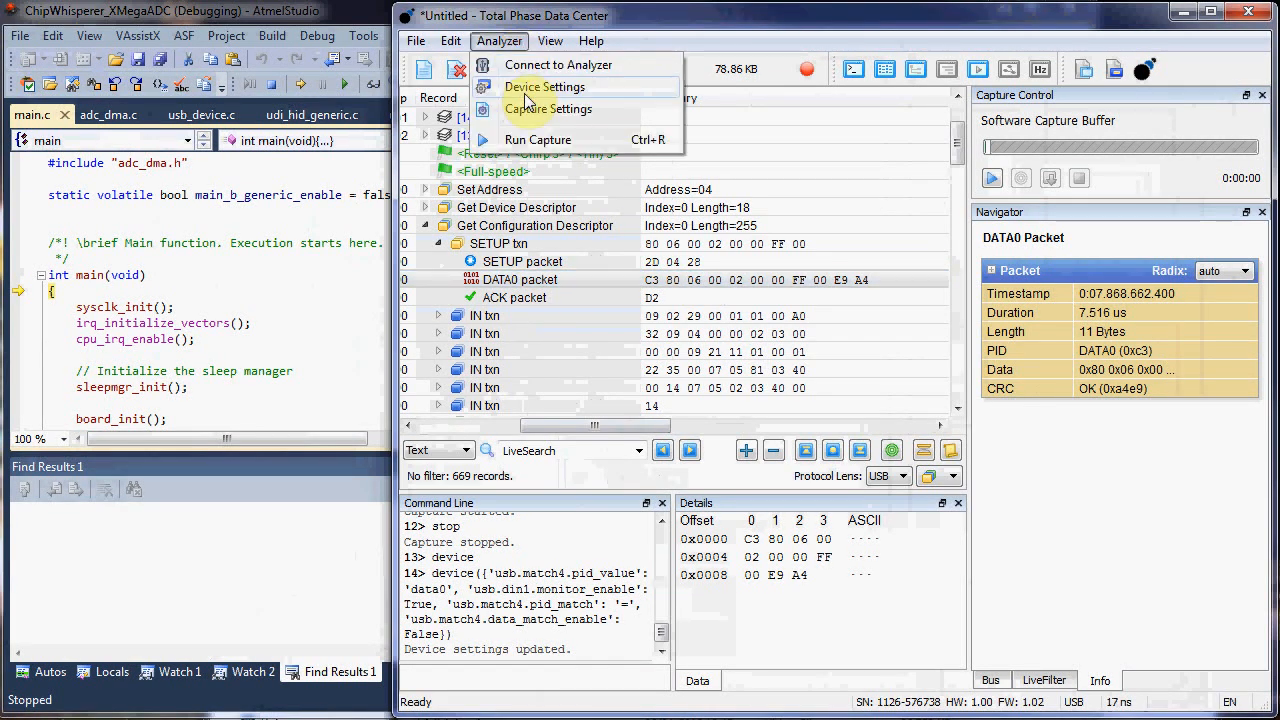
- Require device 4, endpoint 0 and SETUP data matching for pin 4, then apply the settings
left_click(548, 88)
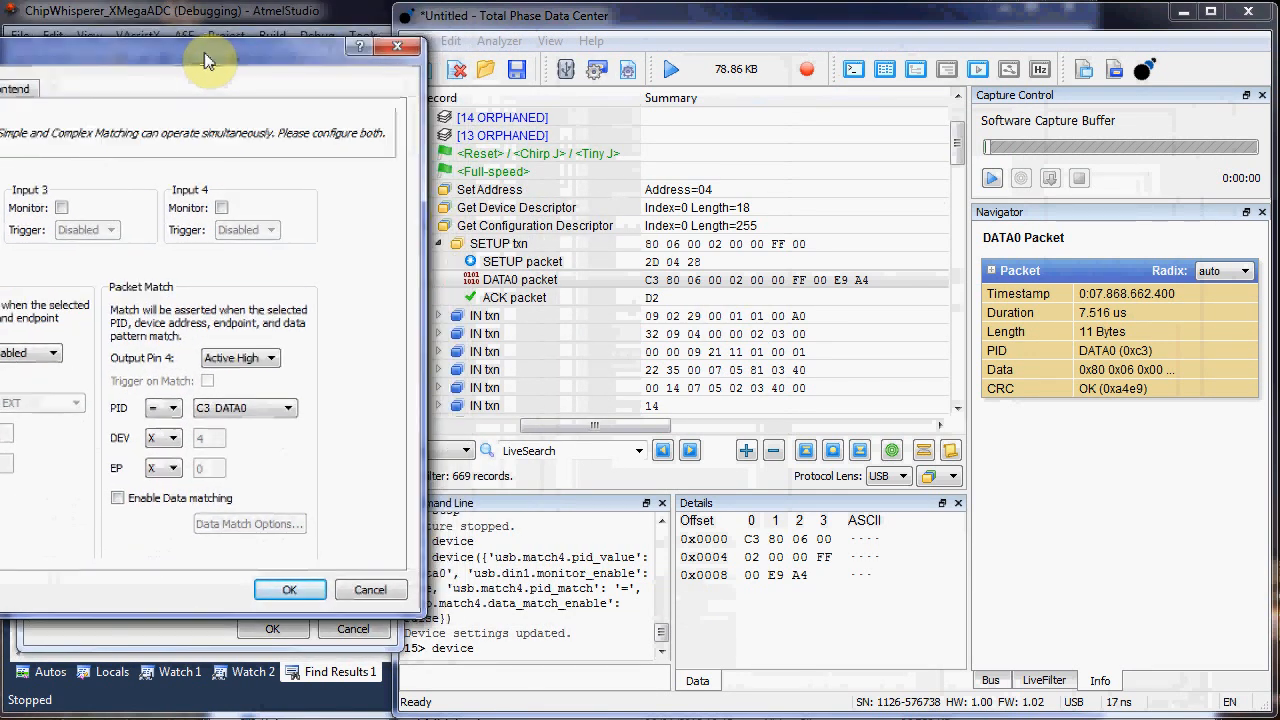
left_click(176, 468)
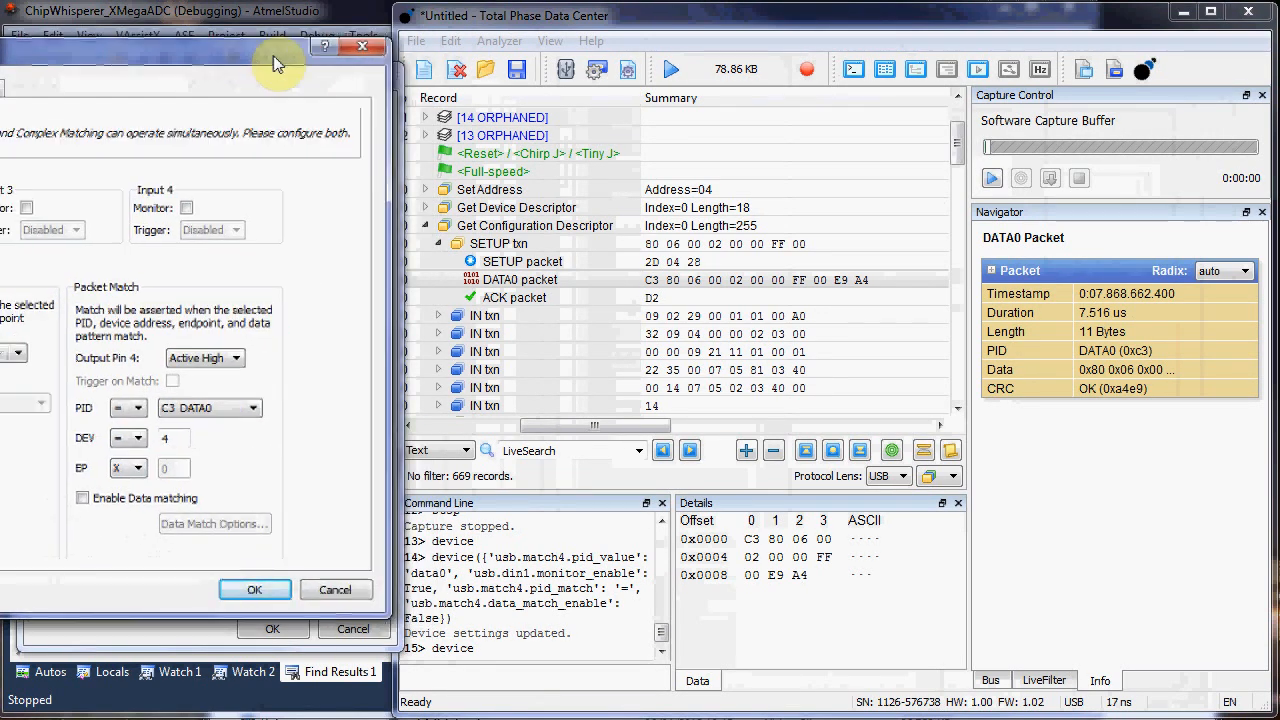
left_click(144, 468)
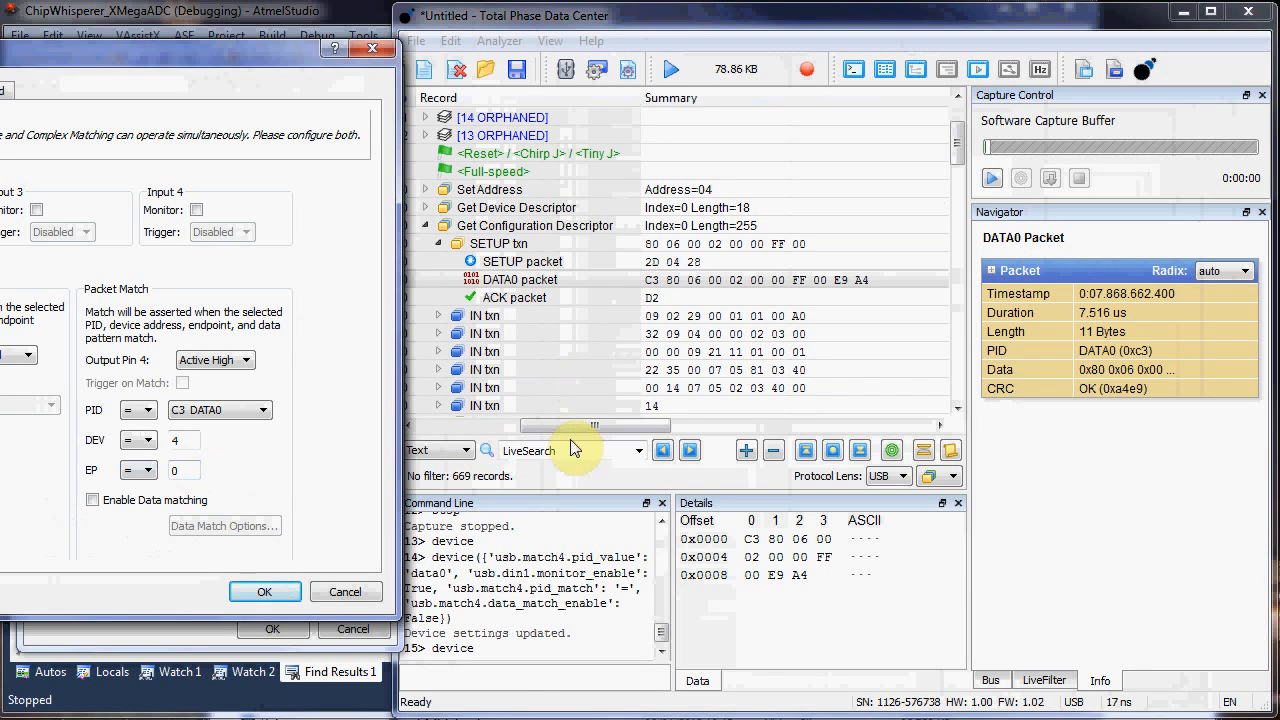
left_click(92, 500)
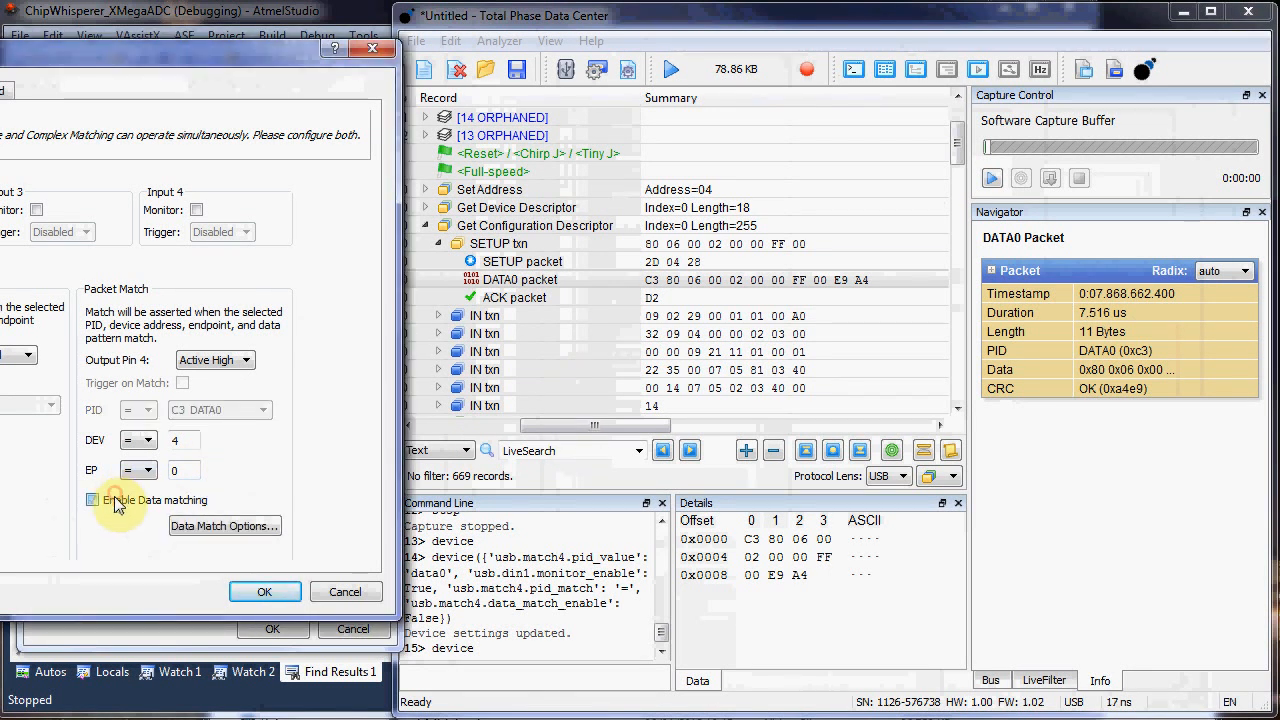
left_click(92, 500)
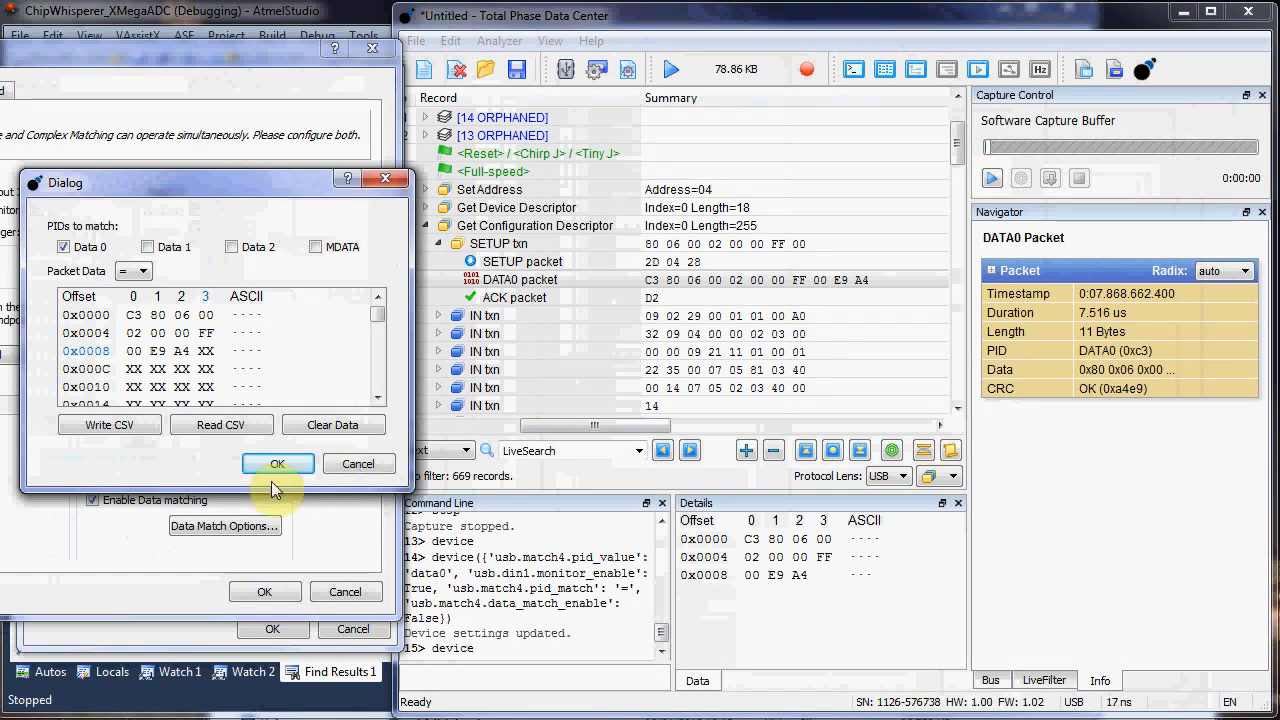
left_click(278, 464)
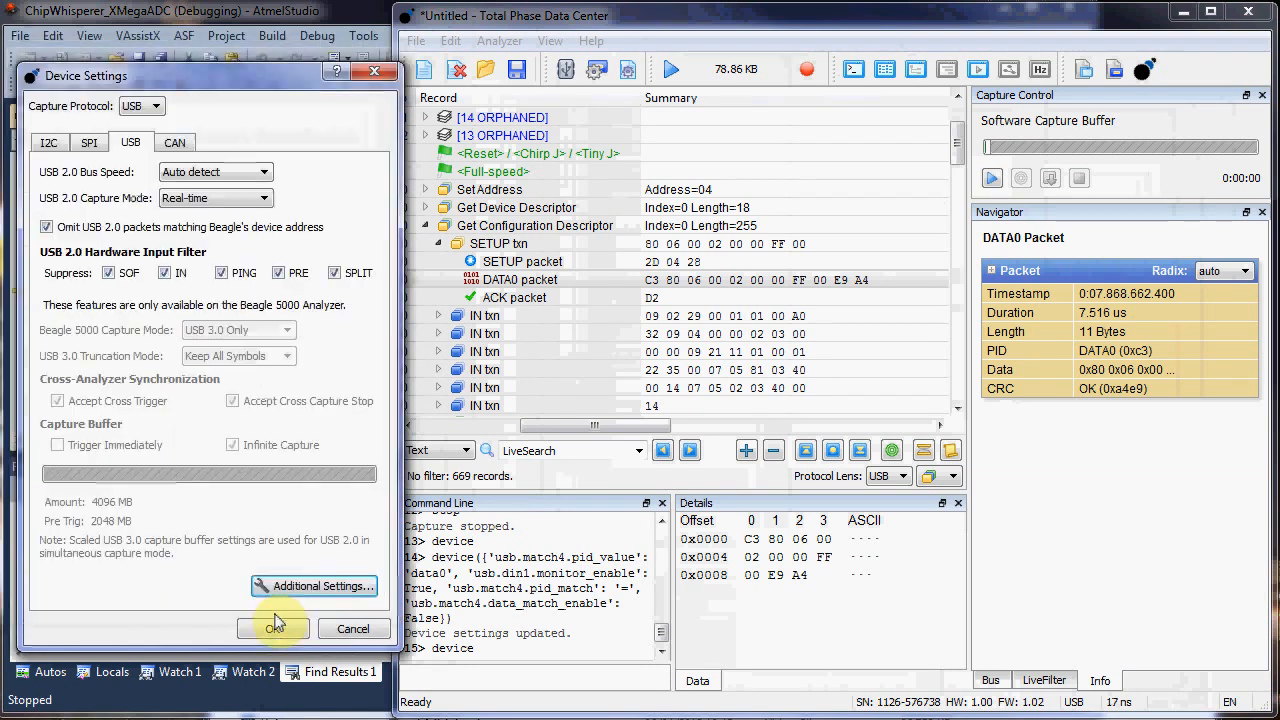
left_click(276, 628)
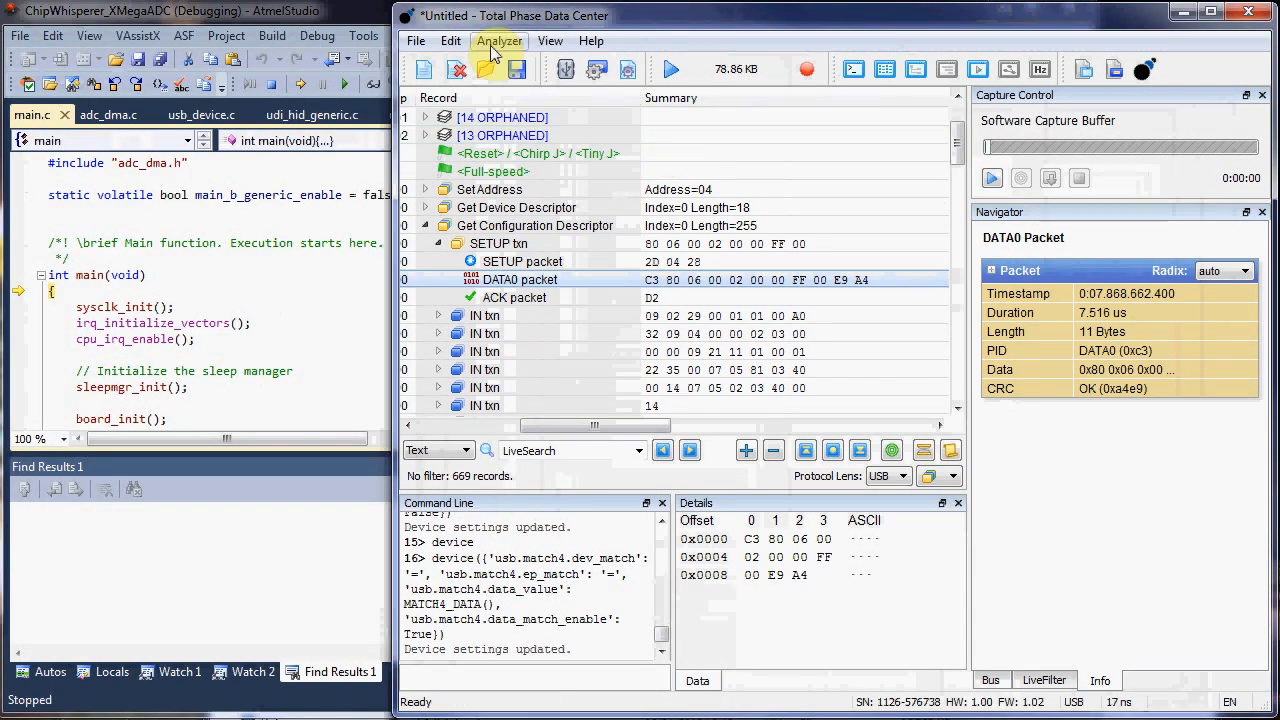
- In Atmel Studio reset the firmware and continue until the ISR breakpoint hits
left_click(108, 114)
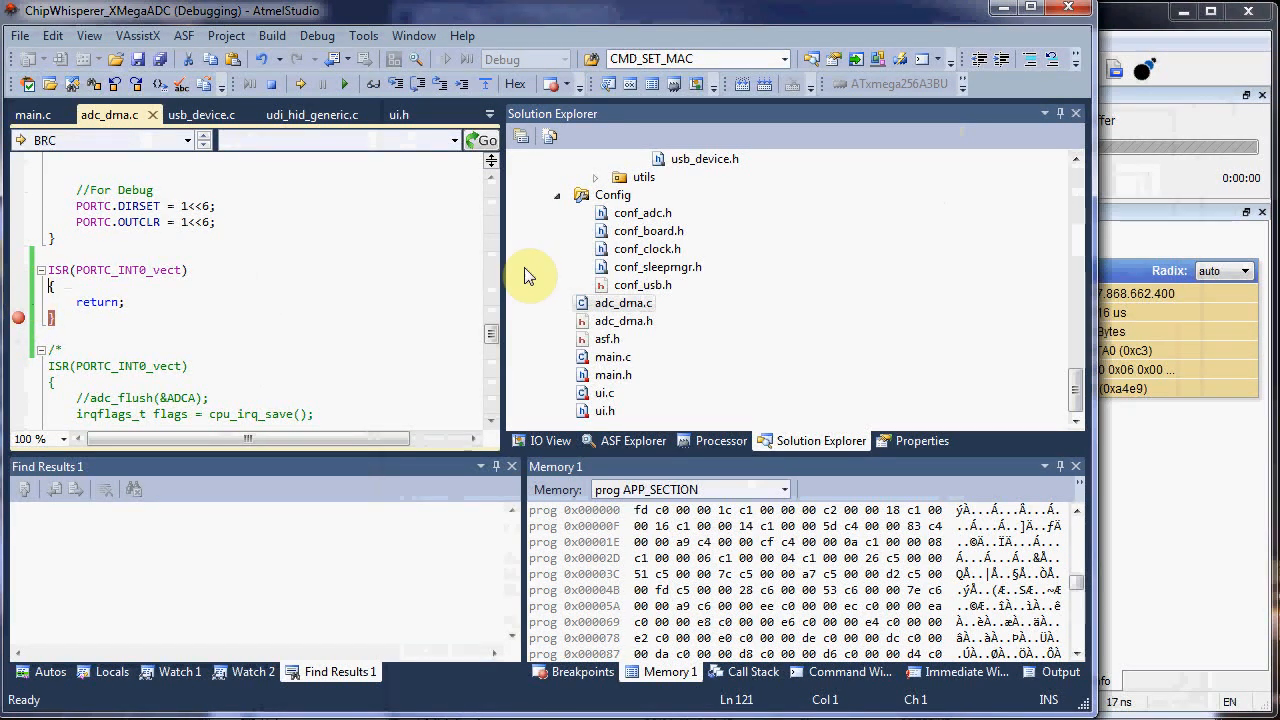
left_click(32, 114)
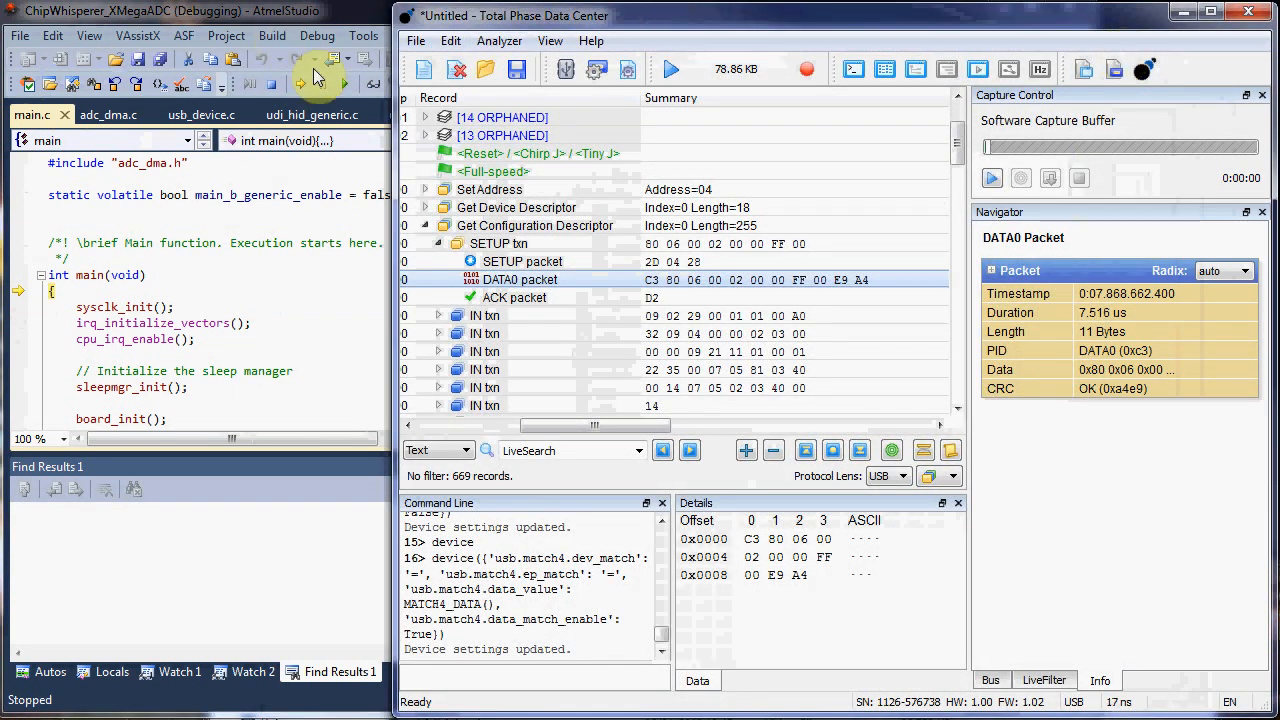
mouse_move(956, 160)
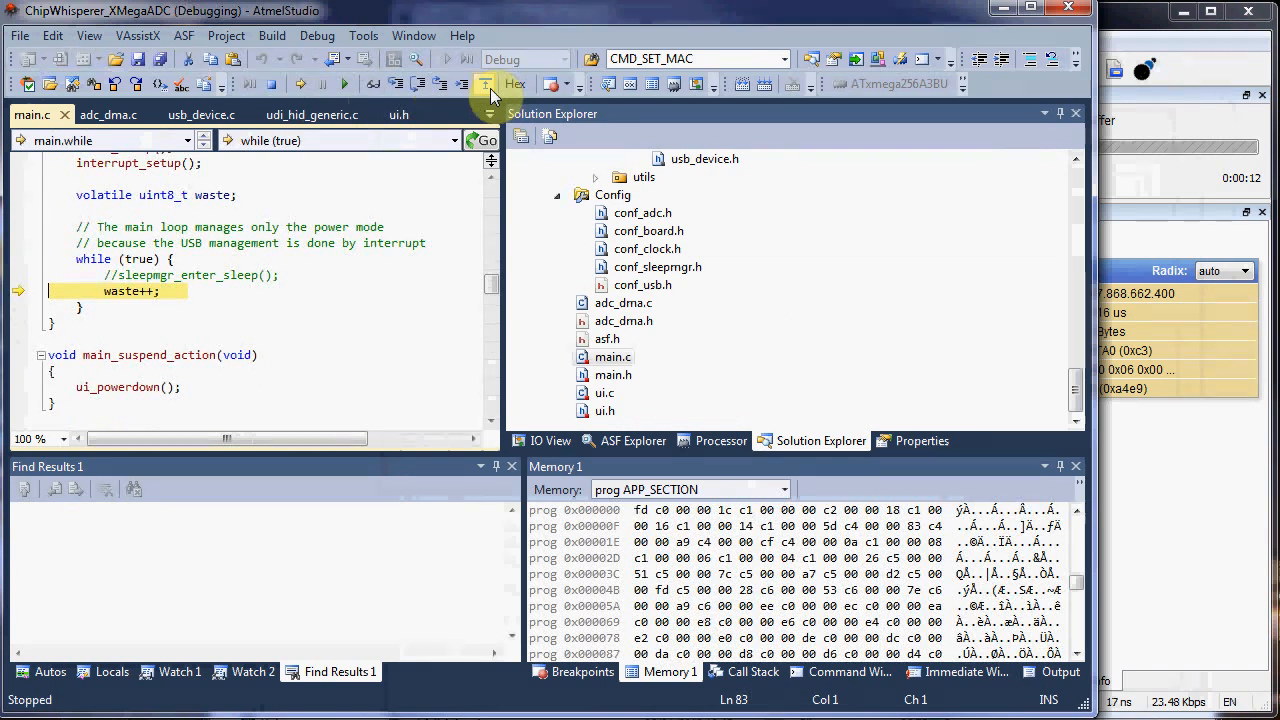
left_click(344, 84)
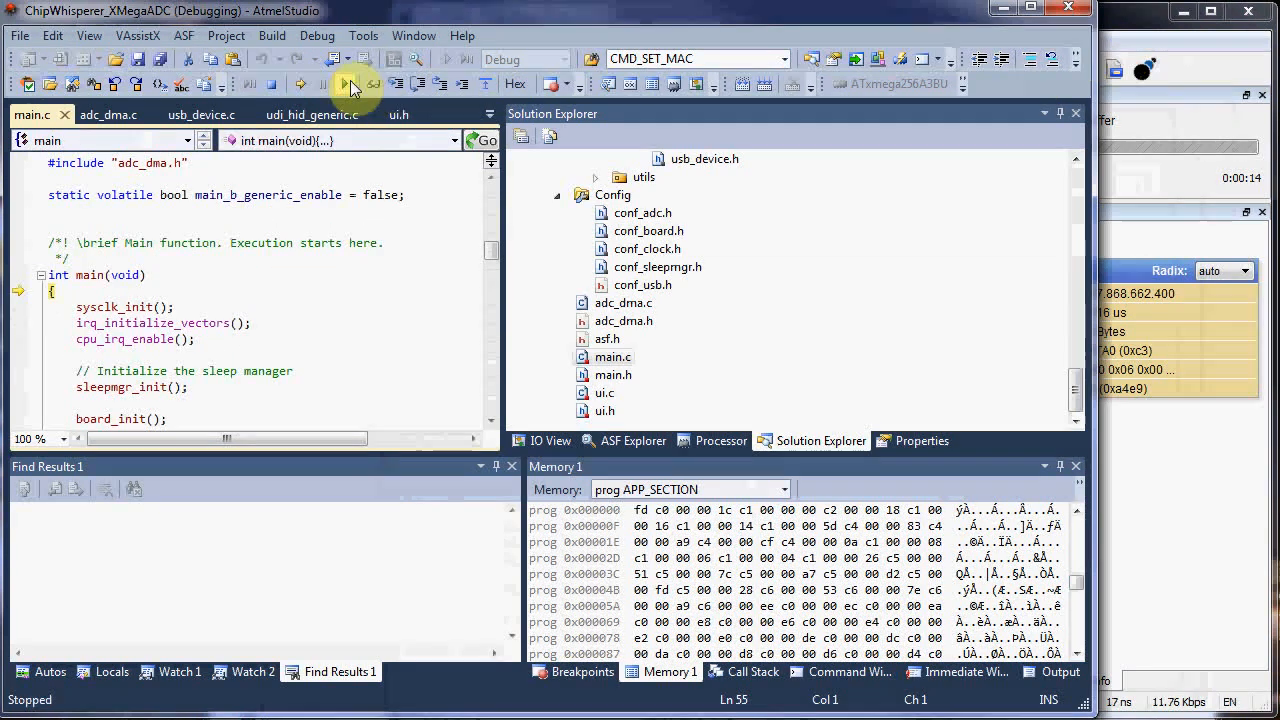
left_click(108, 114)
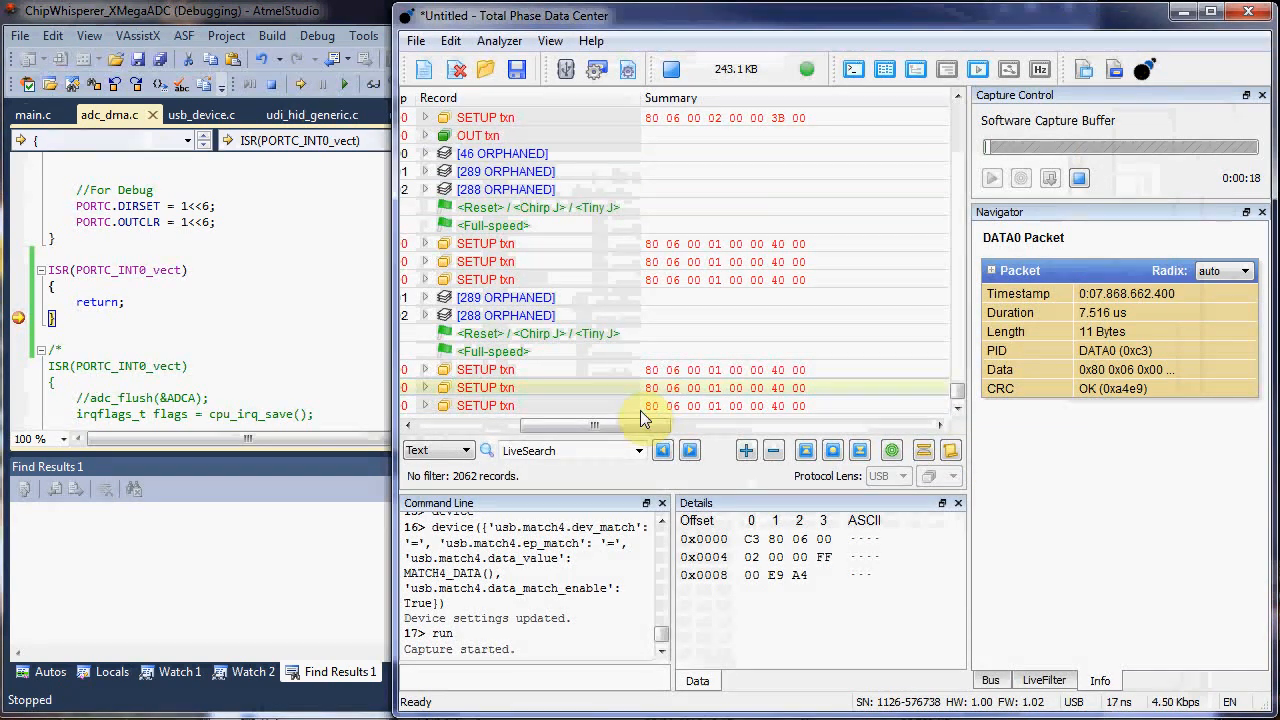
- Scroll the live capture and inspect the Digital input 1 change record
left_click_drag(640, 424, 512, 424)
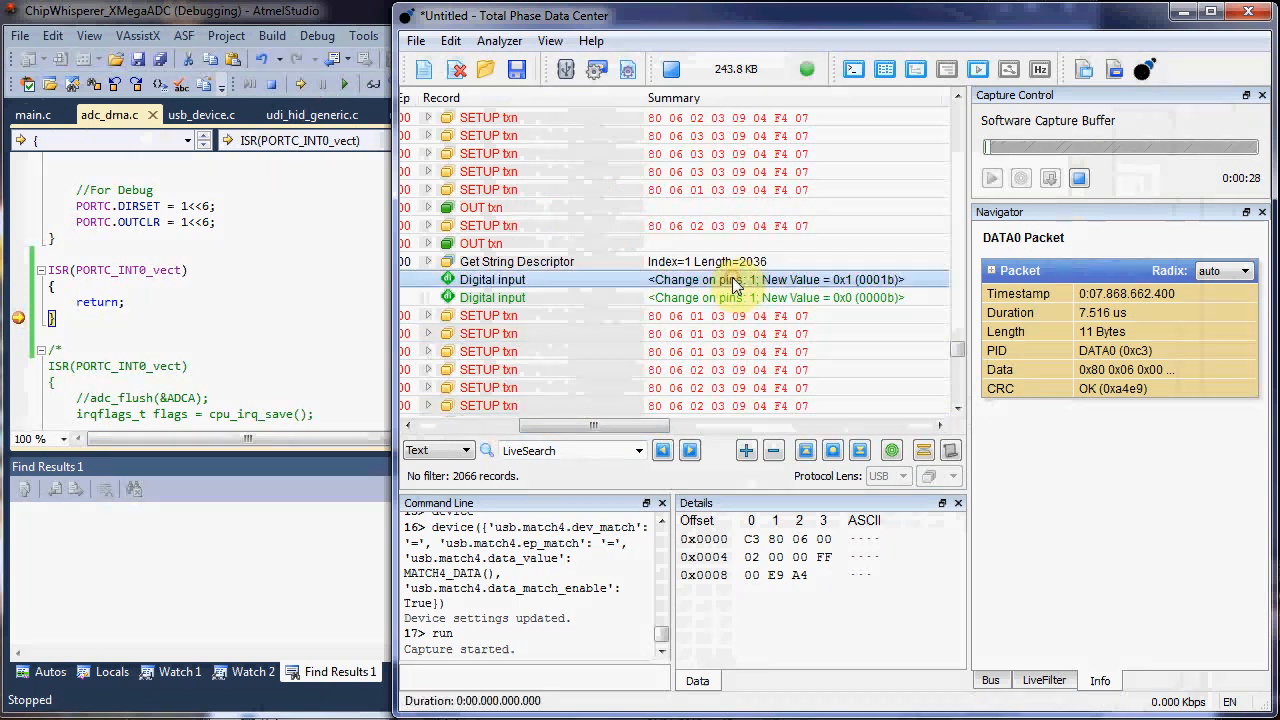
left_click(492, 316)
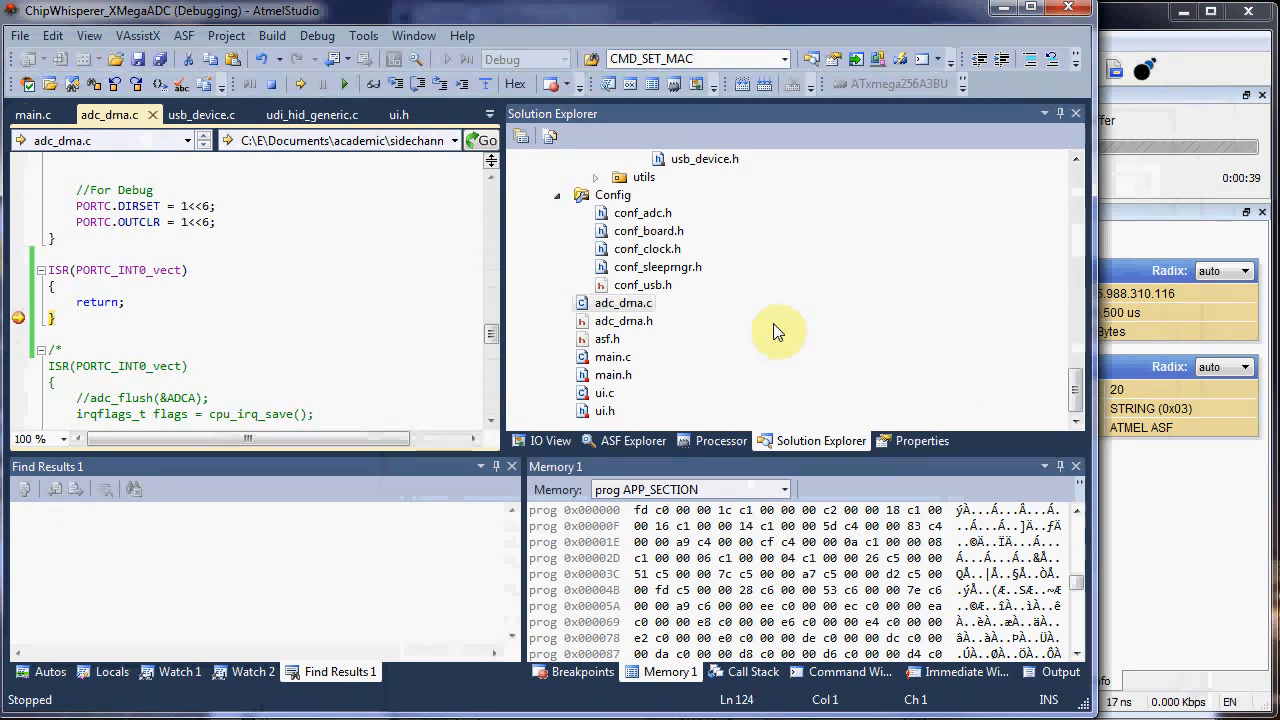
mouse_move(1168, 78)
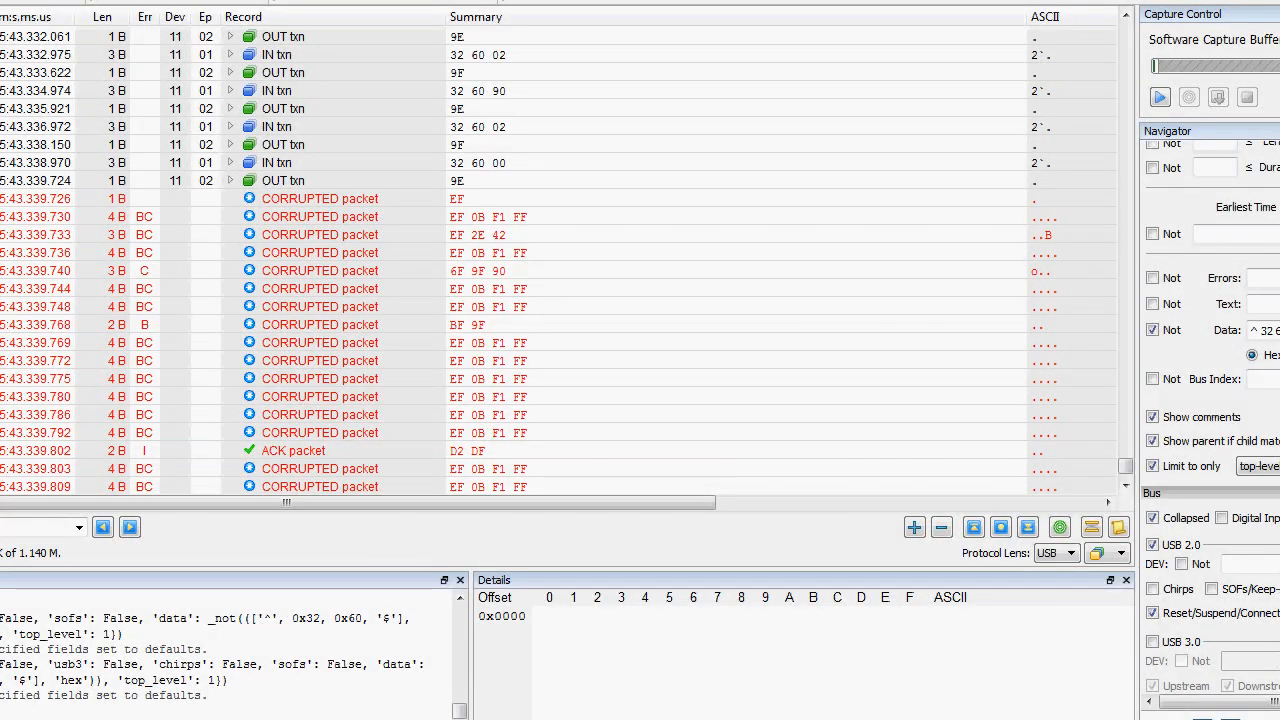
left_click(320, 198)
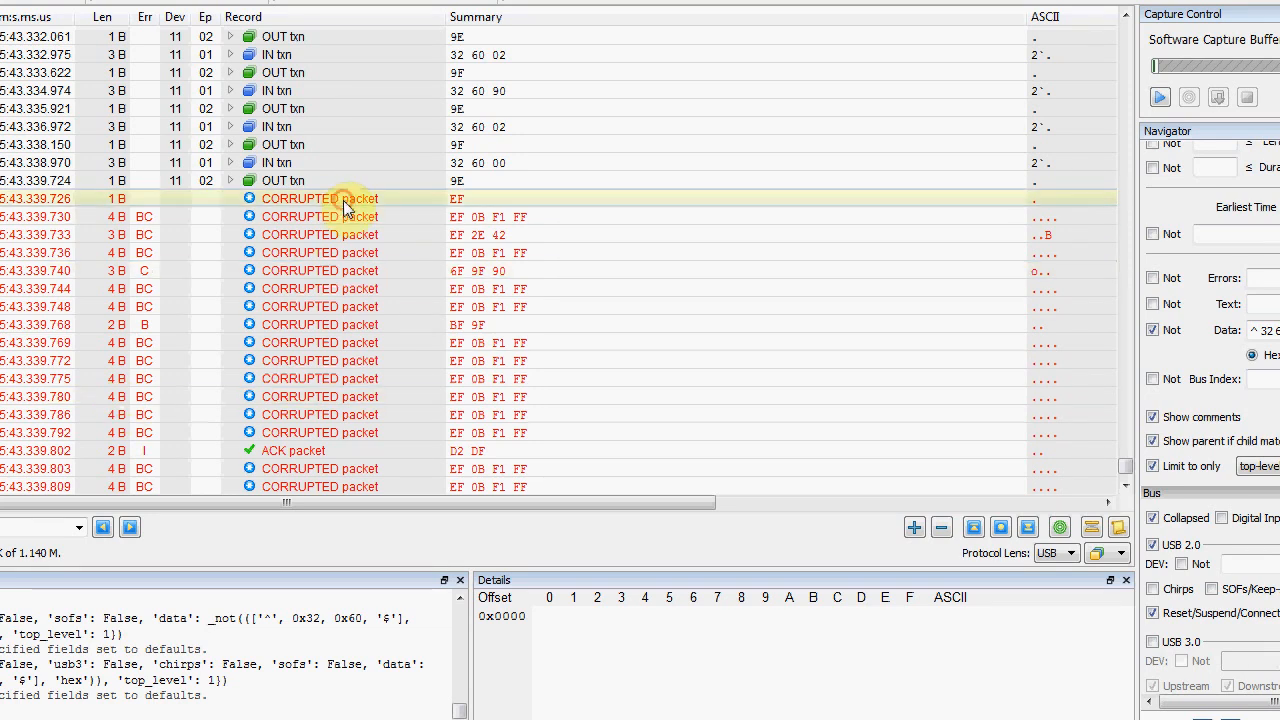
left_click(320, 198)
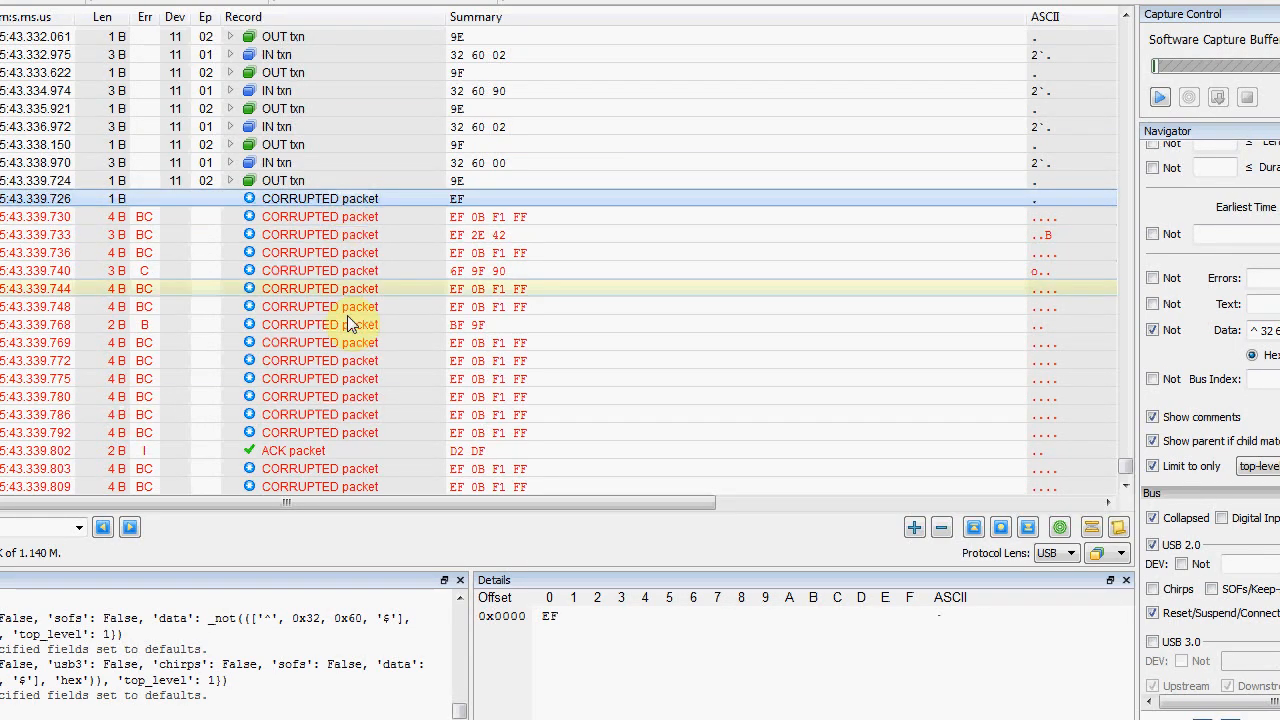
left_click(320, 324)
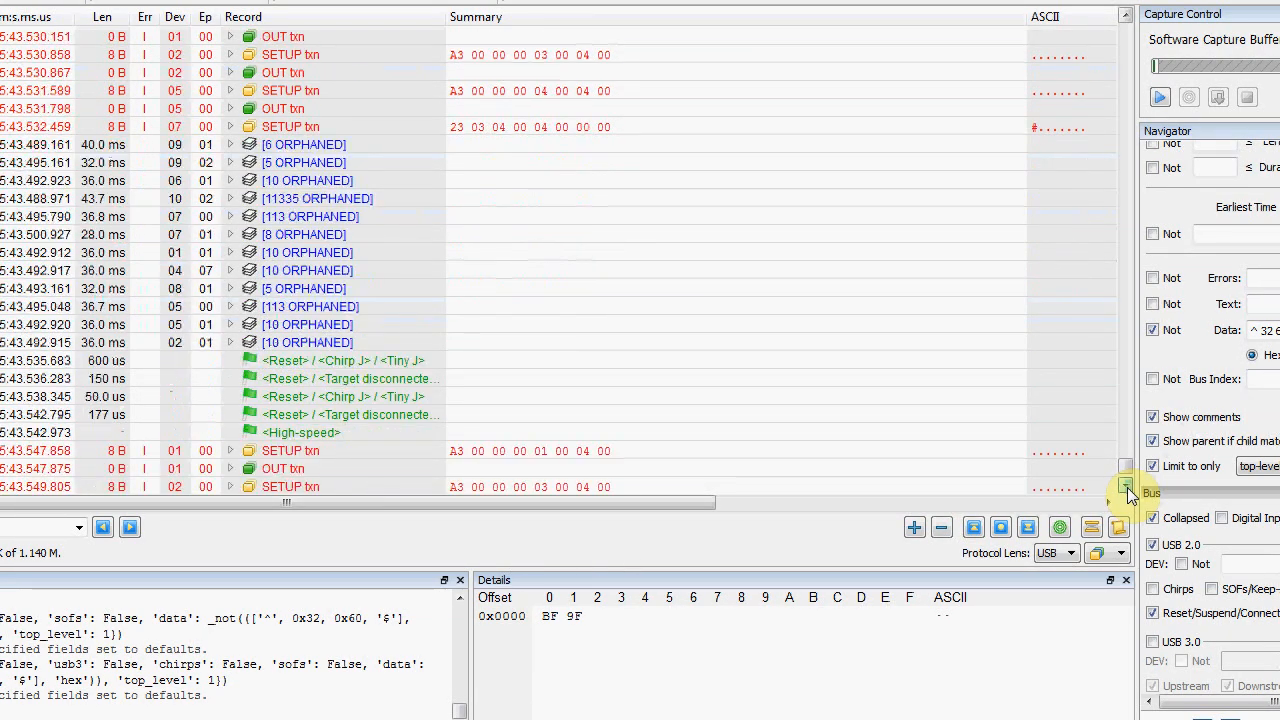
scroll("down", 3)
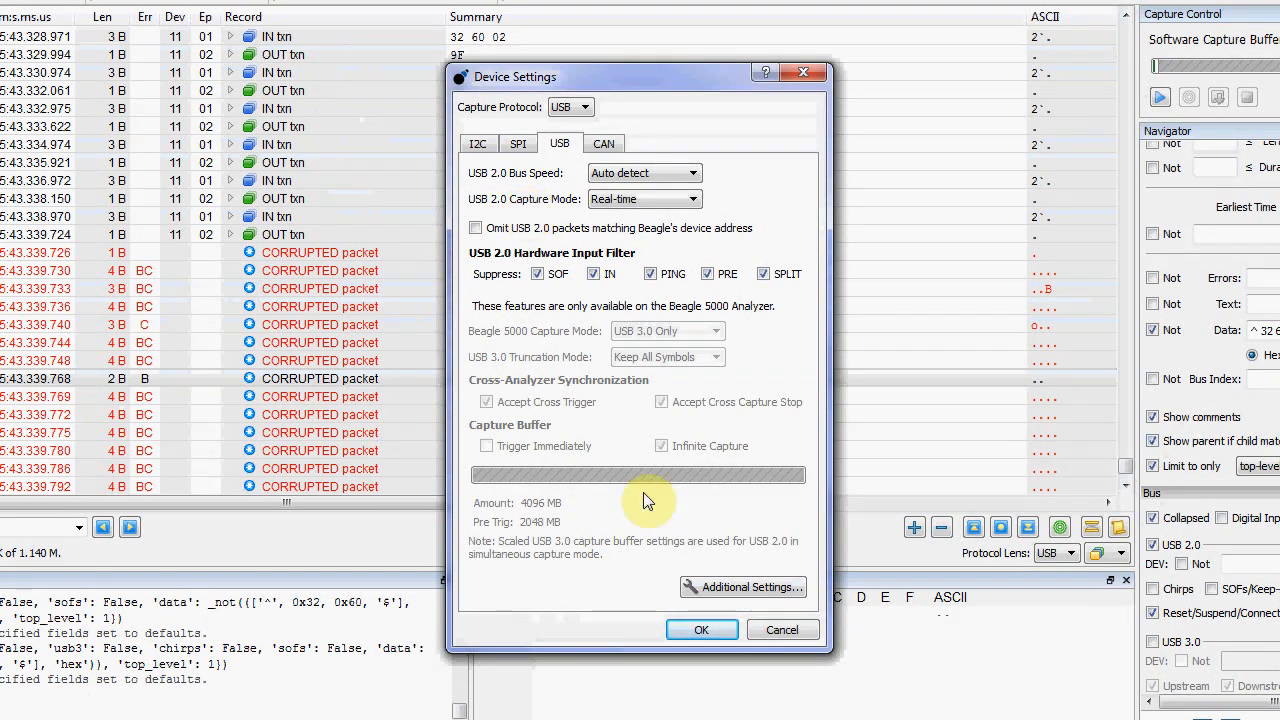
- In Additional Settings monitor digital input 1 and try DATA0 with data matching off
left_click(744, 588)
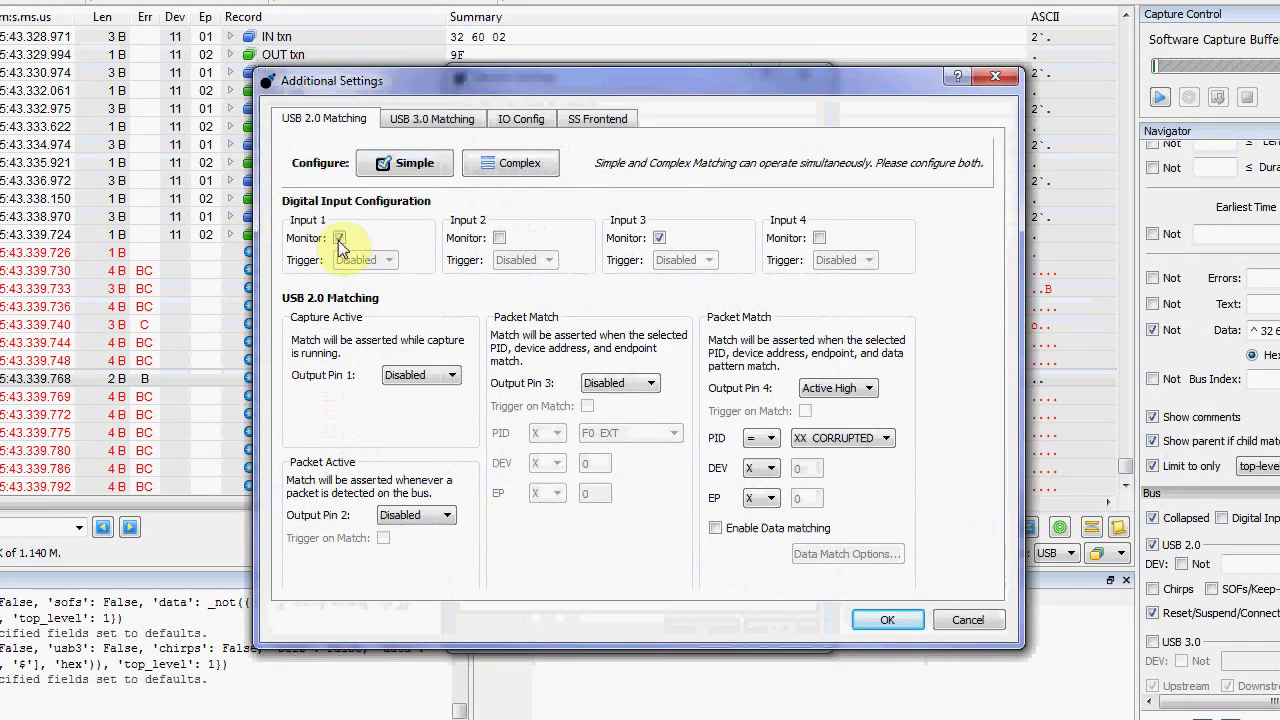
left_click(344, 236)
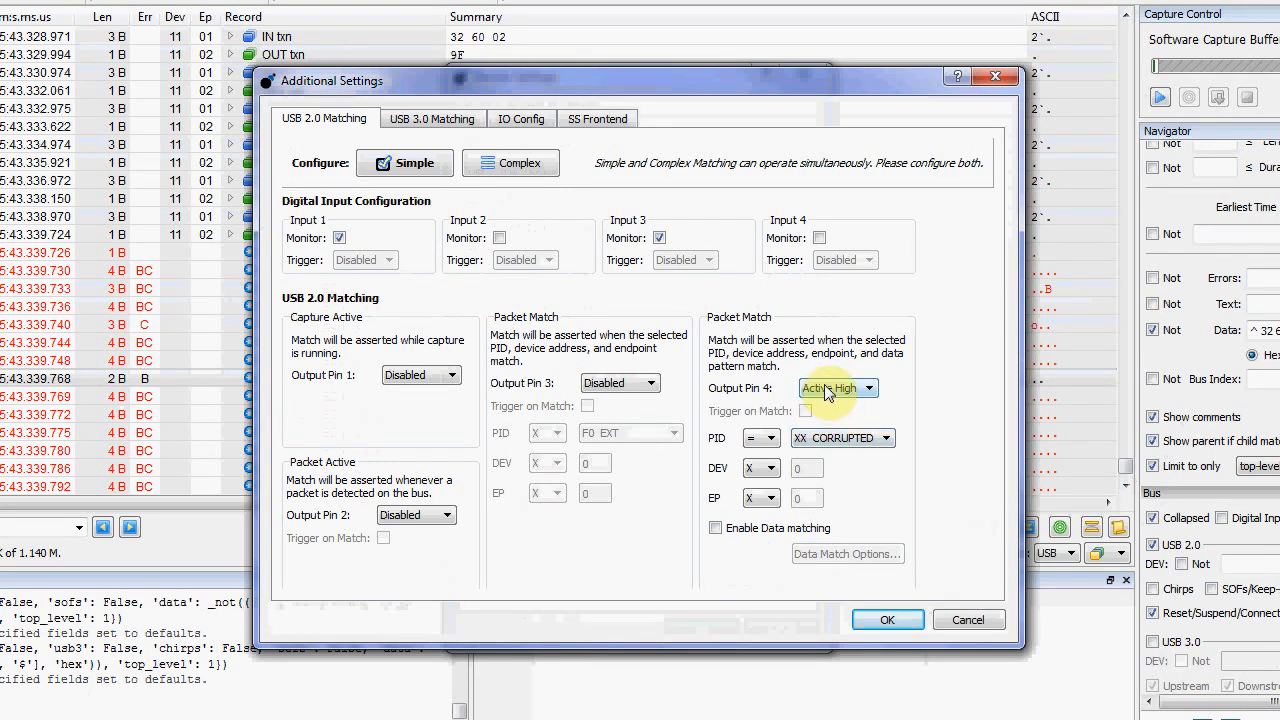
mouse_move(840, 400)
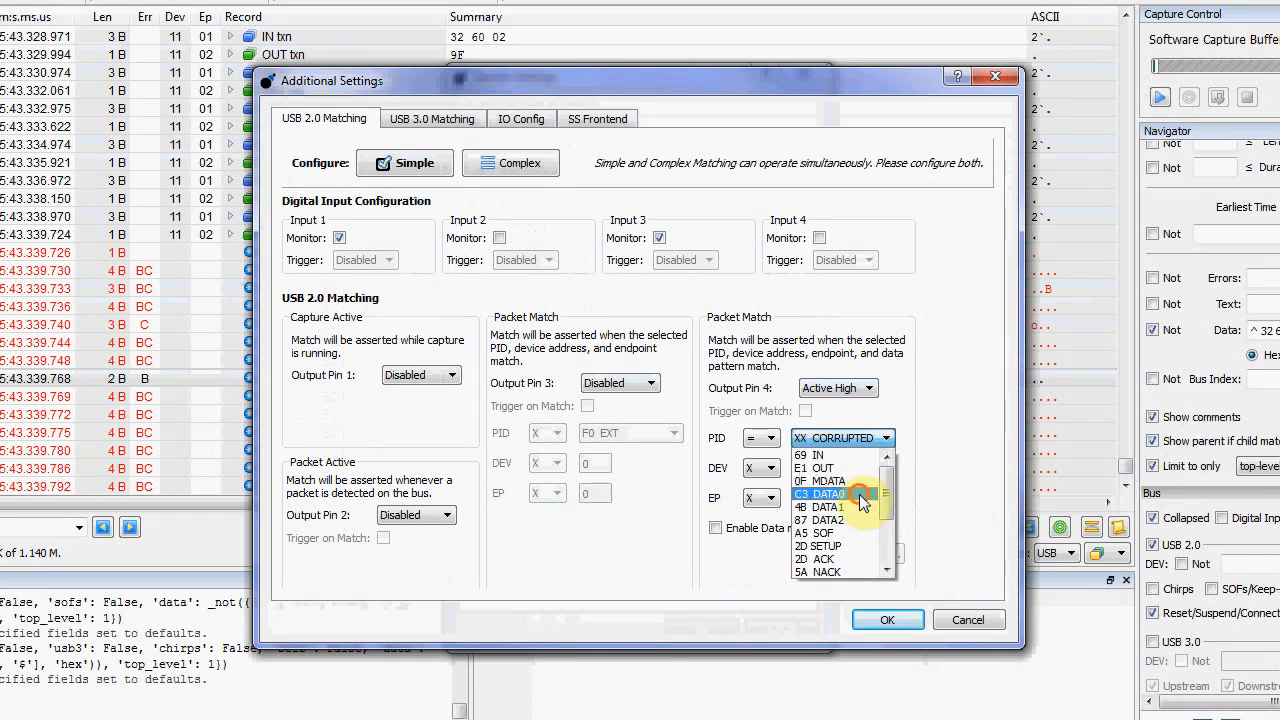
left_click(828, 492)
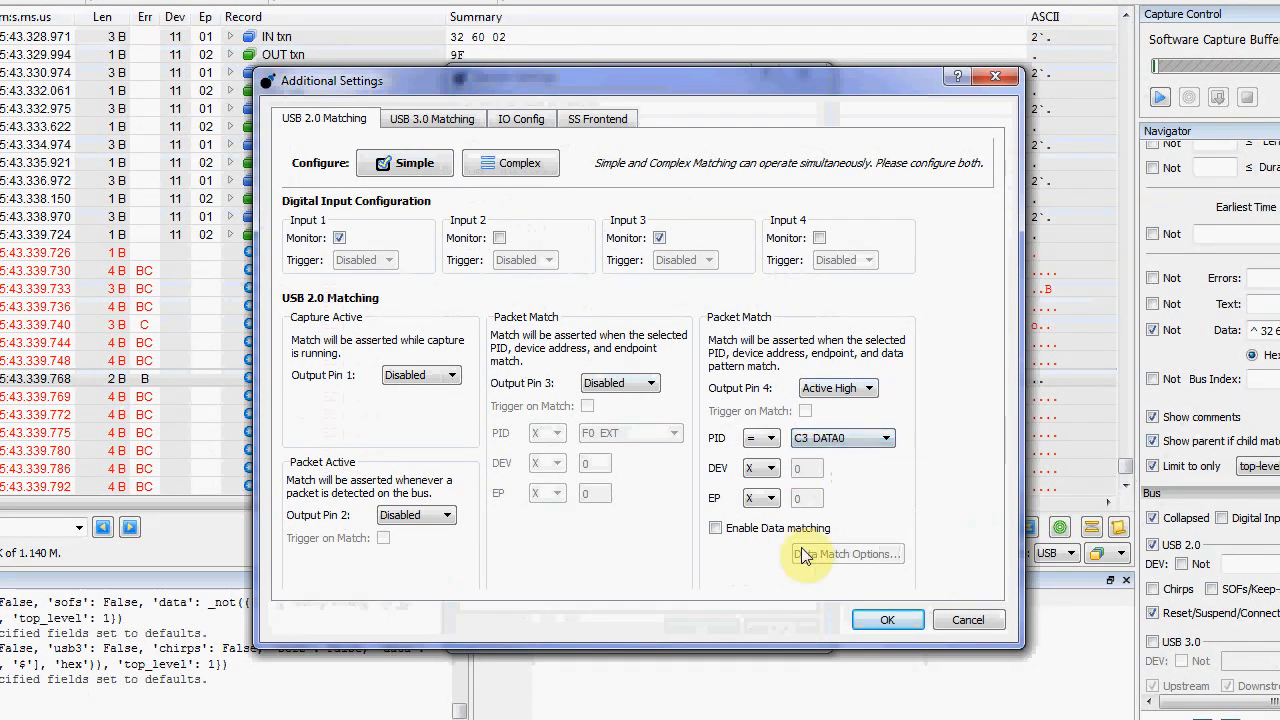
left_click(716, 528)
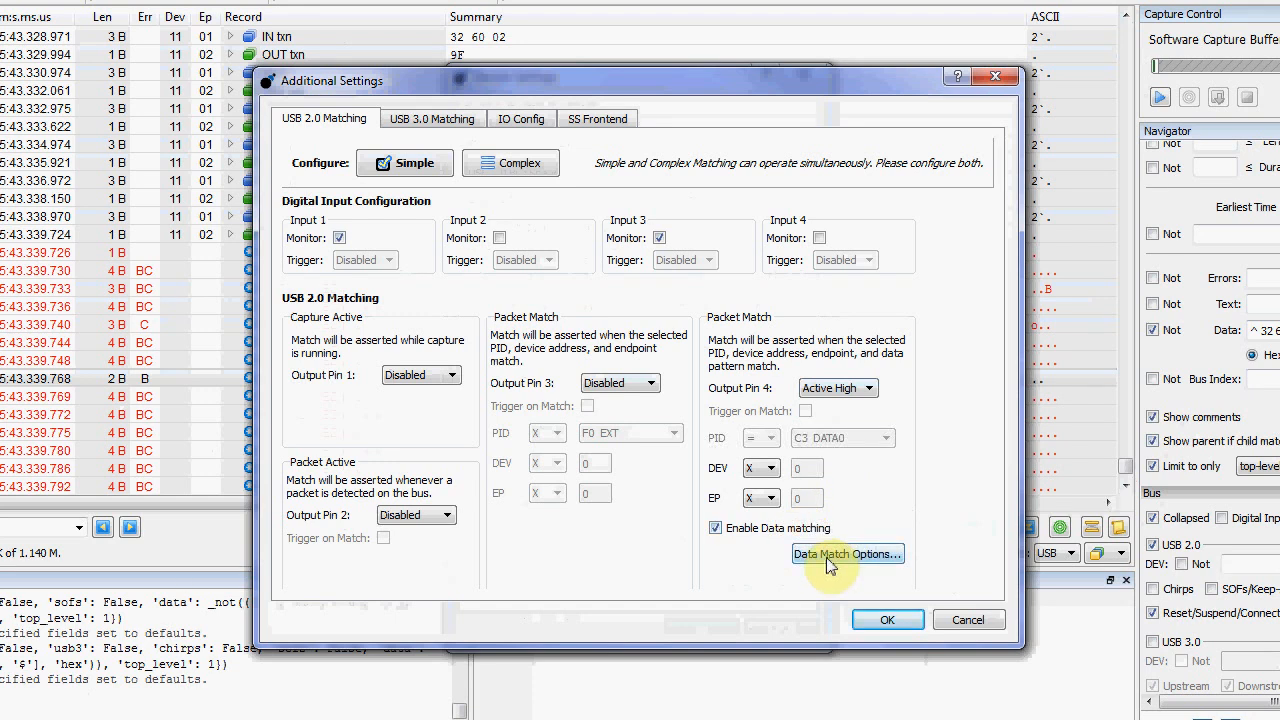
left_click(716, 528)
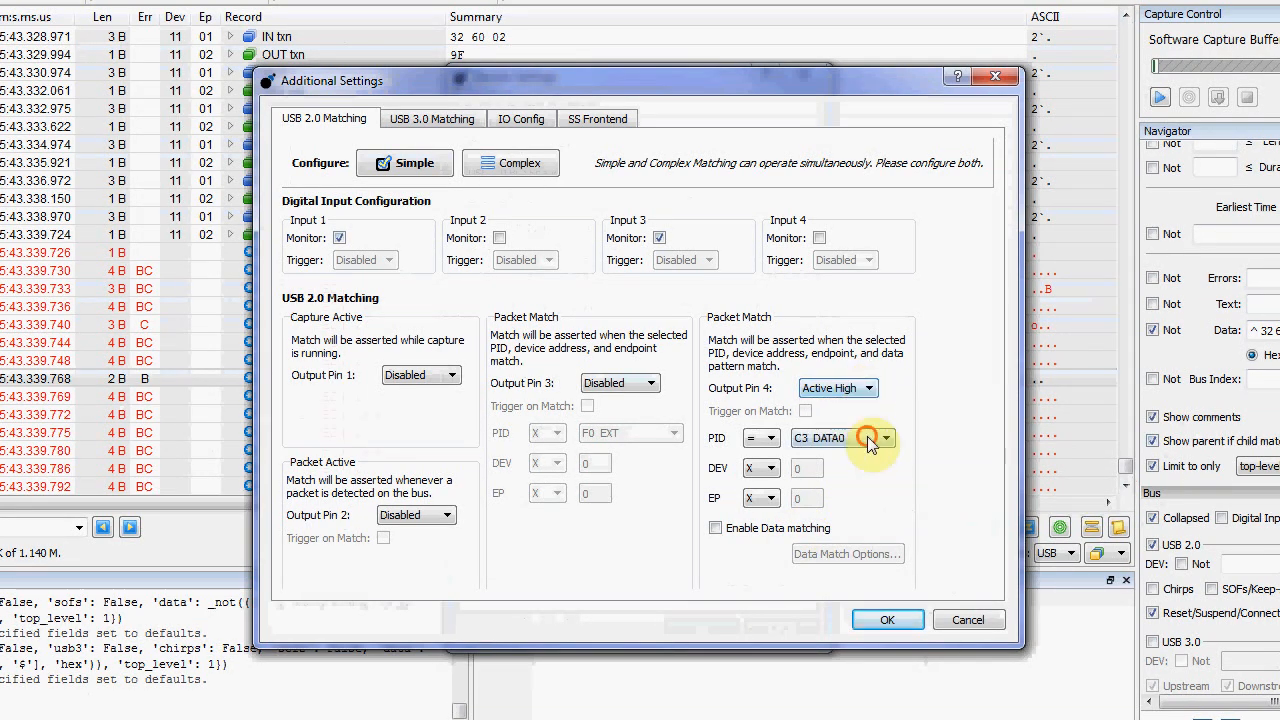
- Set pin 4 to match CORRUPTED packets and apply the device settings
left_click(884, 438)
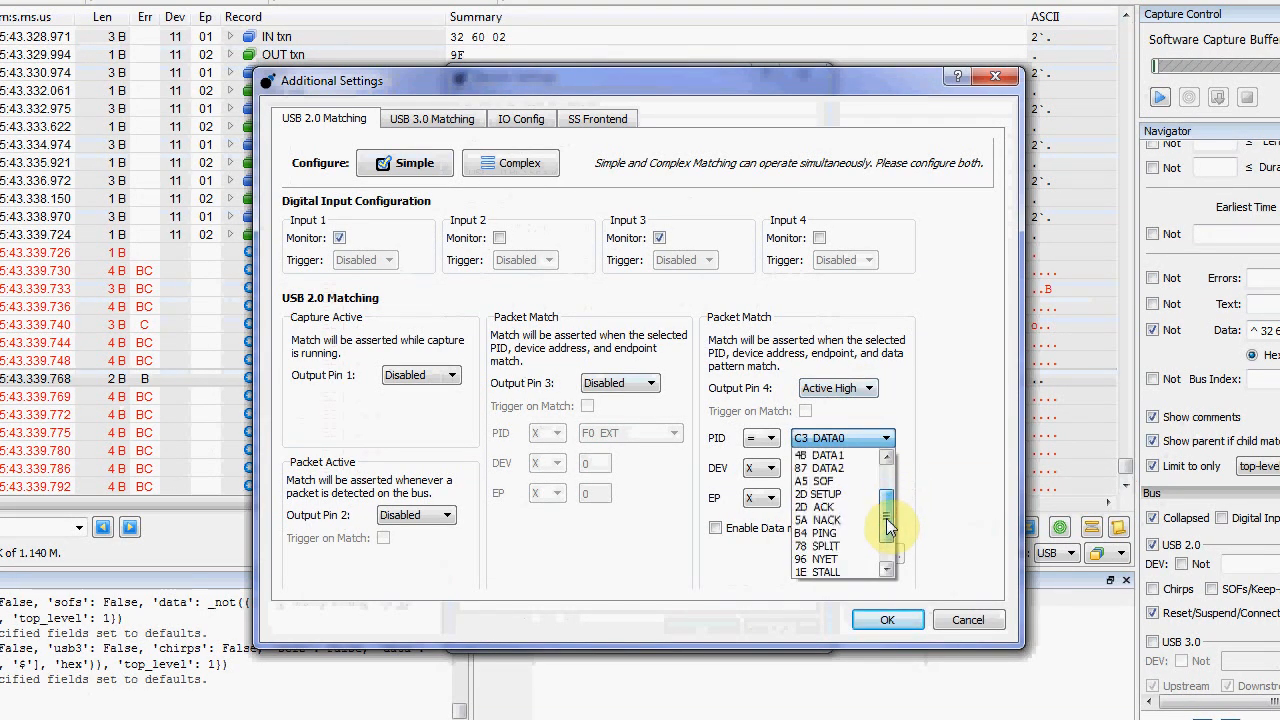
left_click(844, 570)
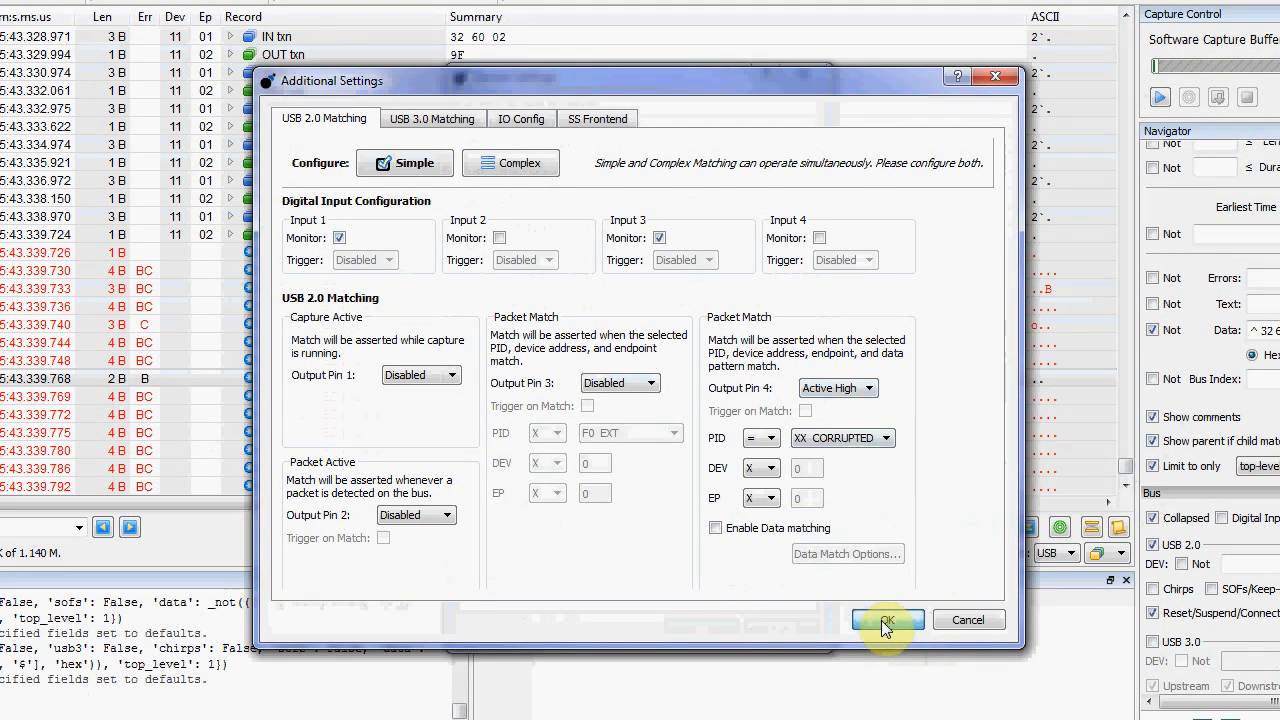
left_click(888, 620)
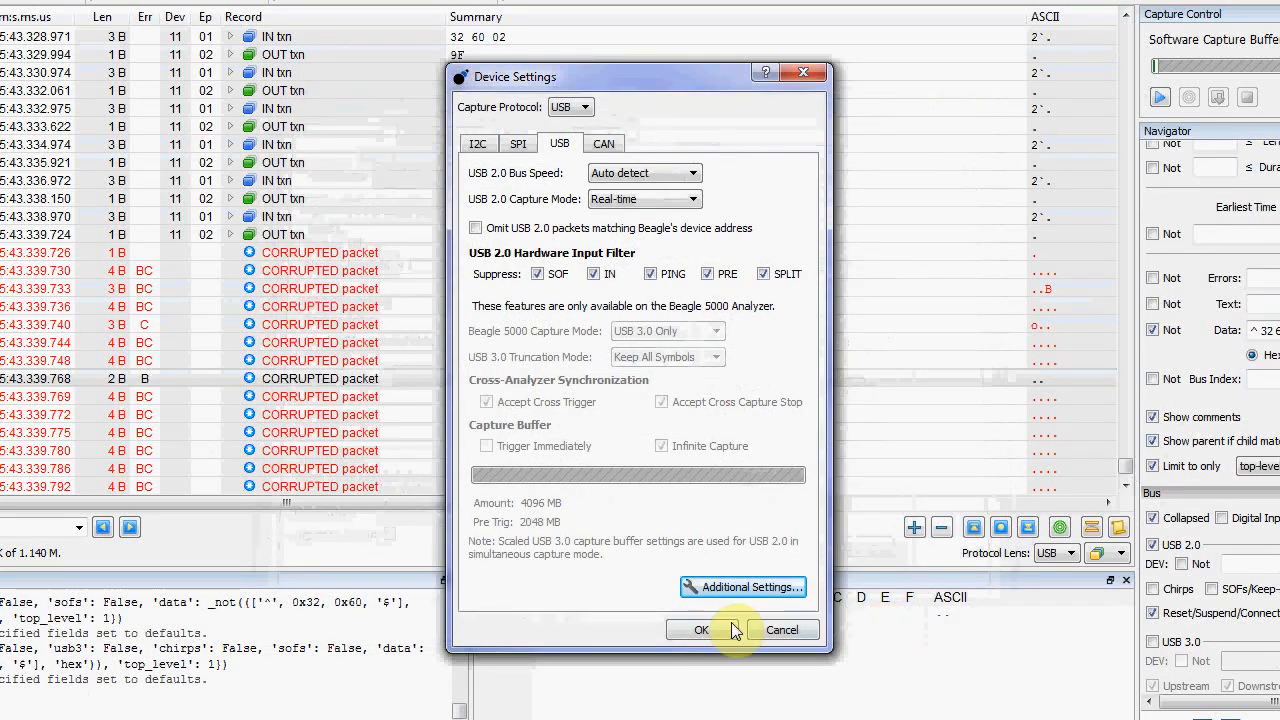
left_click(700, 630)
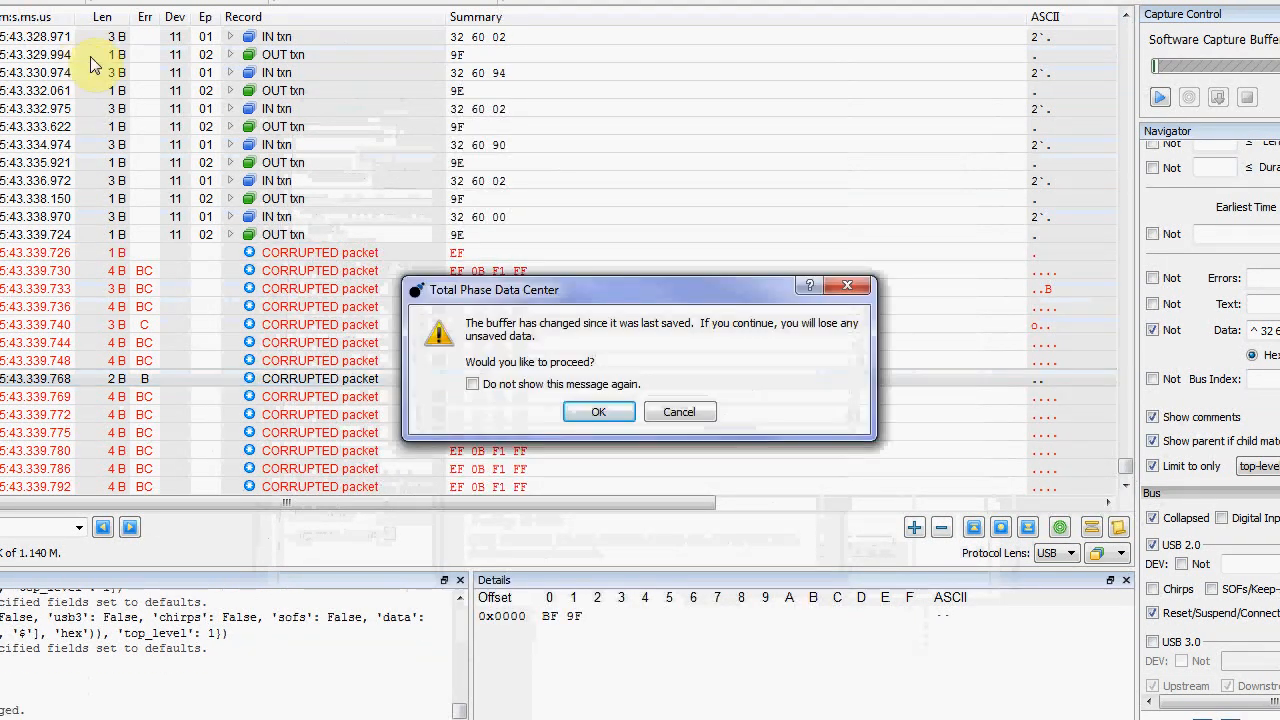
- Discard the unsaved buffer and start a new capture logging periodic timeouts
left_click(598, 412)
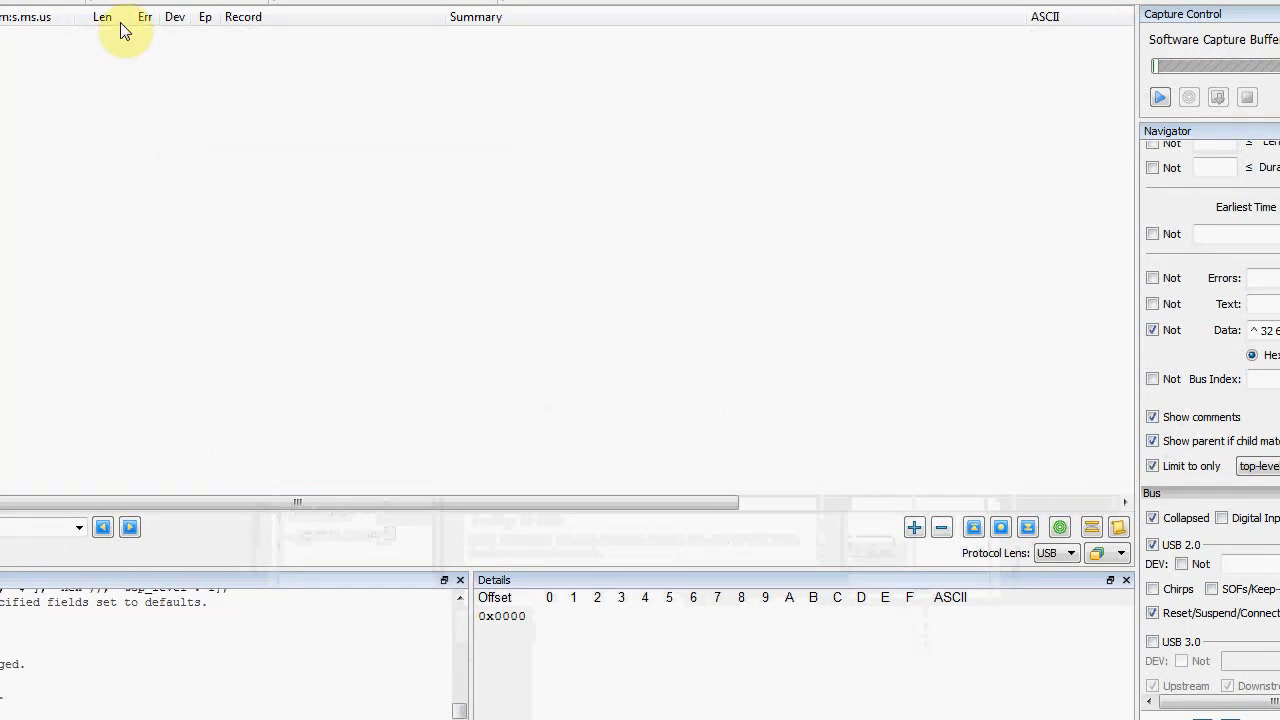
left_click(1160, 98)
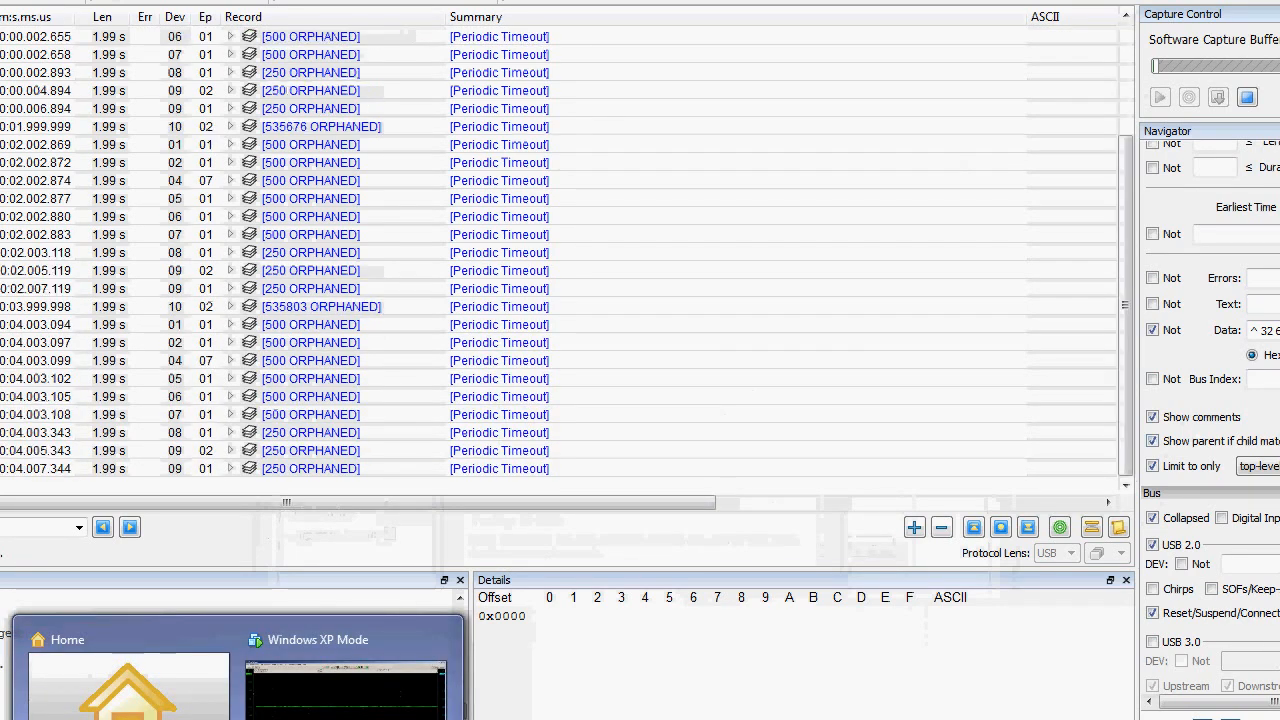
scroll("down", 3)
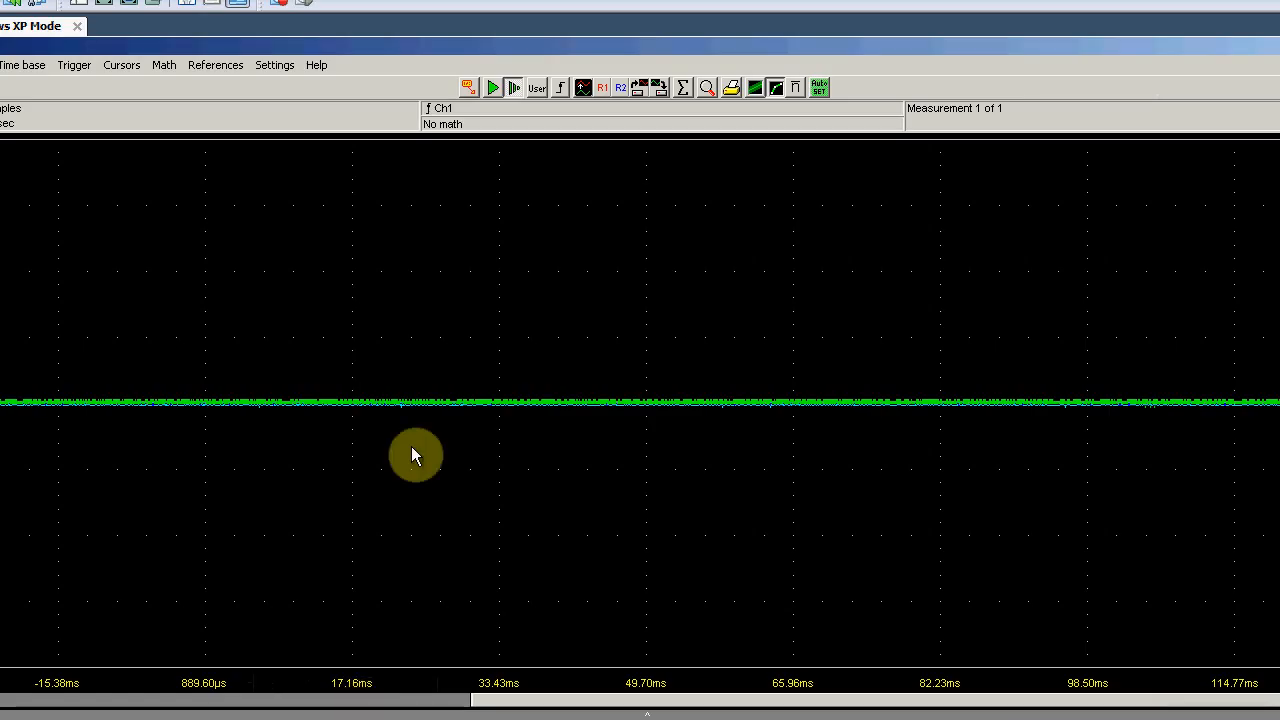
mouse_move(516, 88)
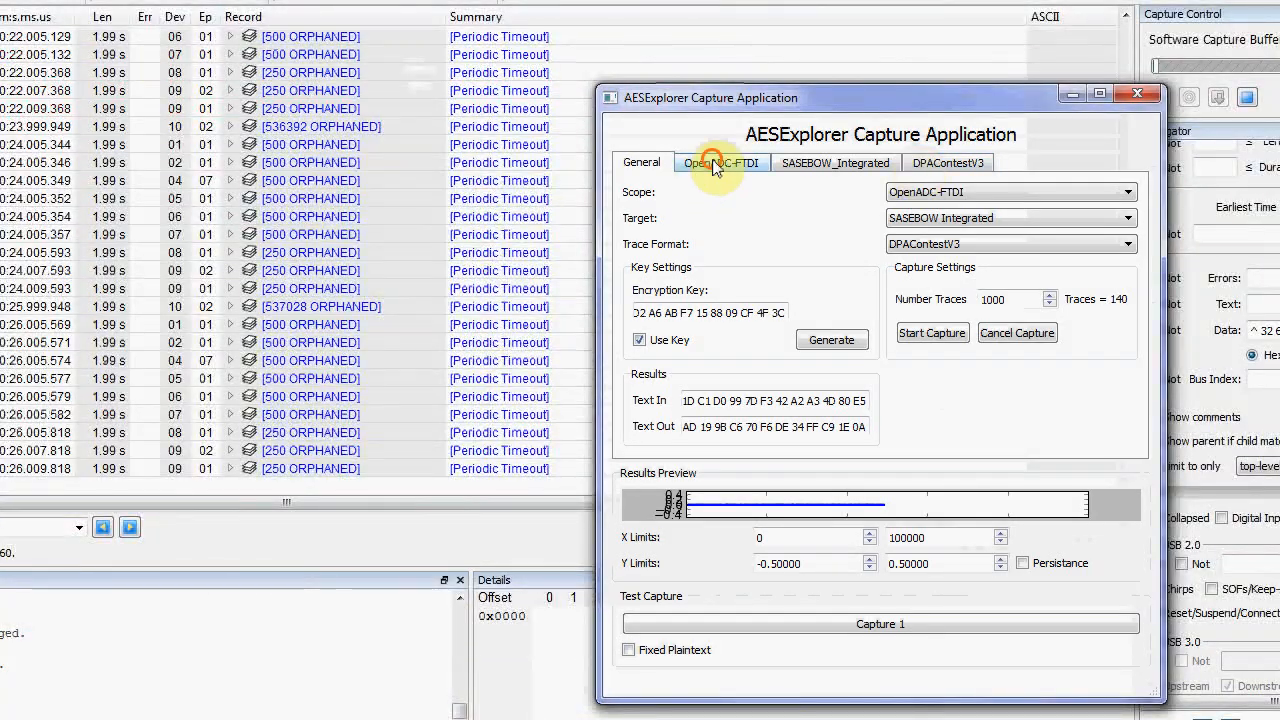
- Check the OpenADC and SASEBOW connections in AESExplorer, then run Capture 1
left_click(720, 162)
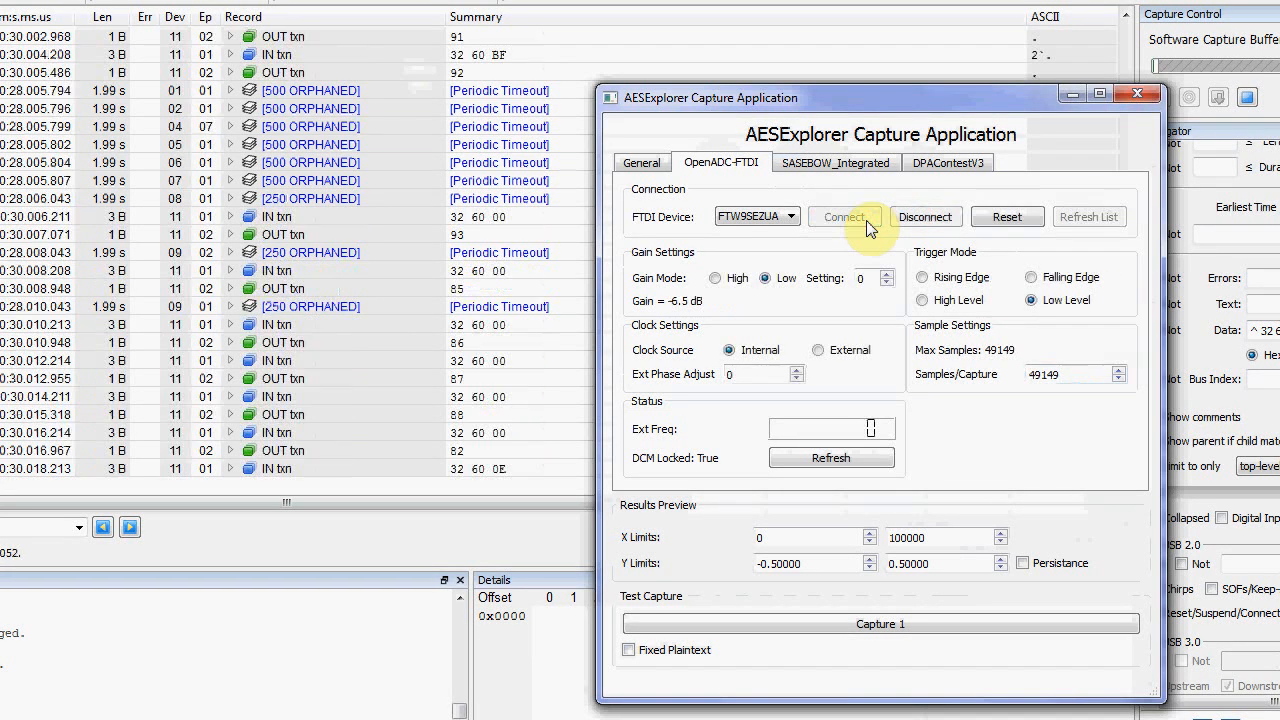
left_click(836, 162)
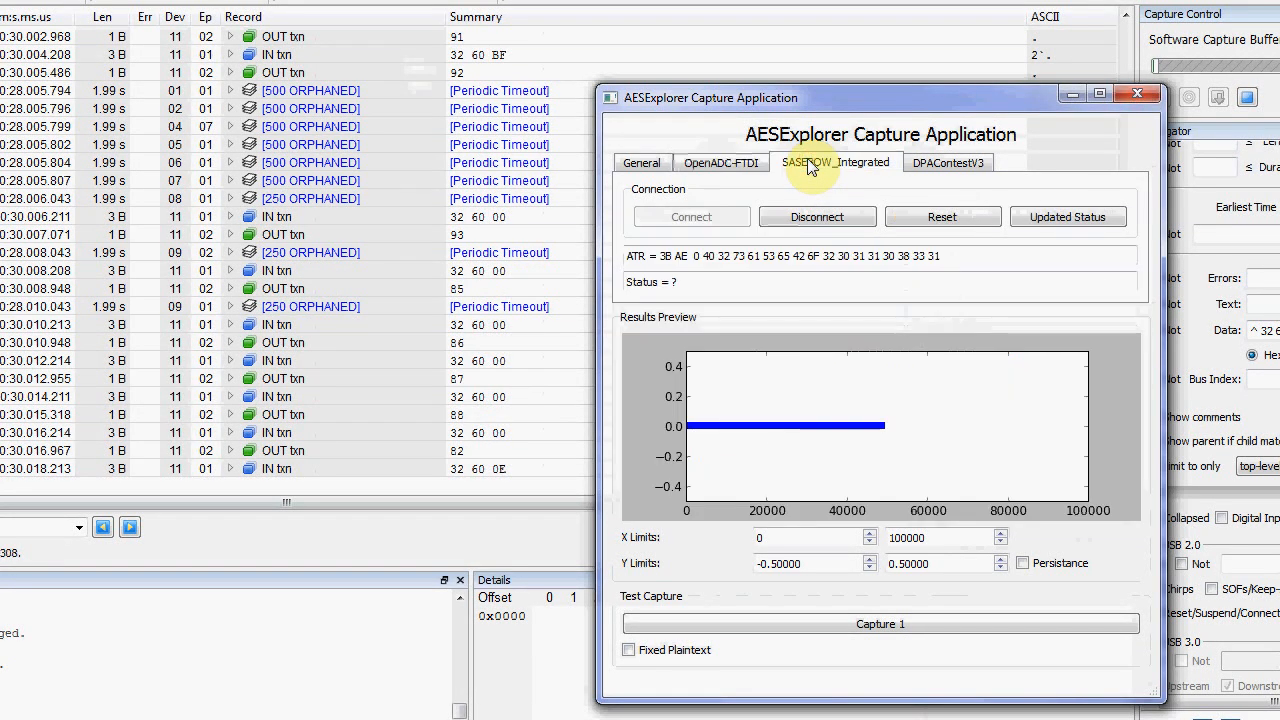
left_click(720, 162)
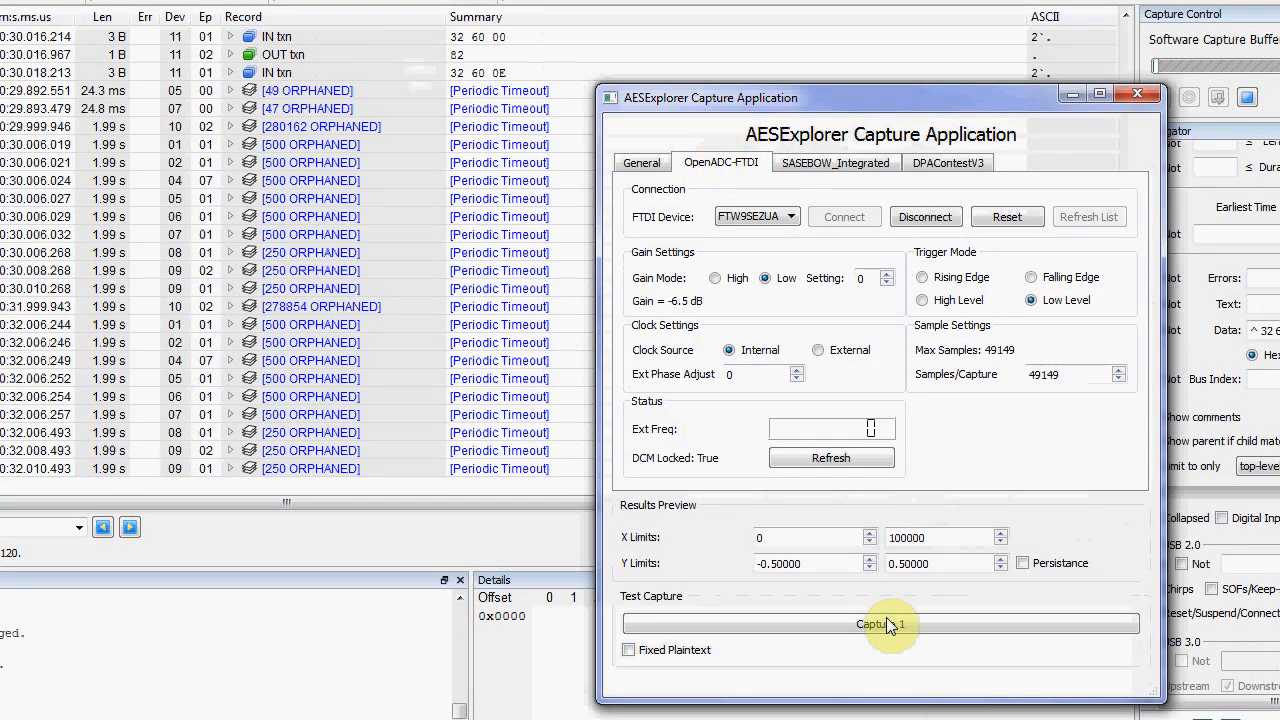
left_click(880, 624)
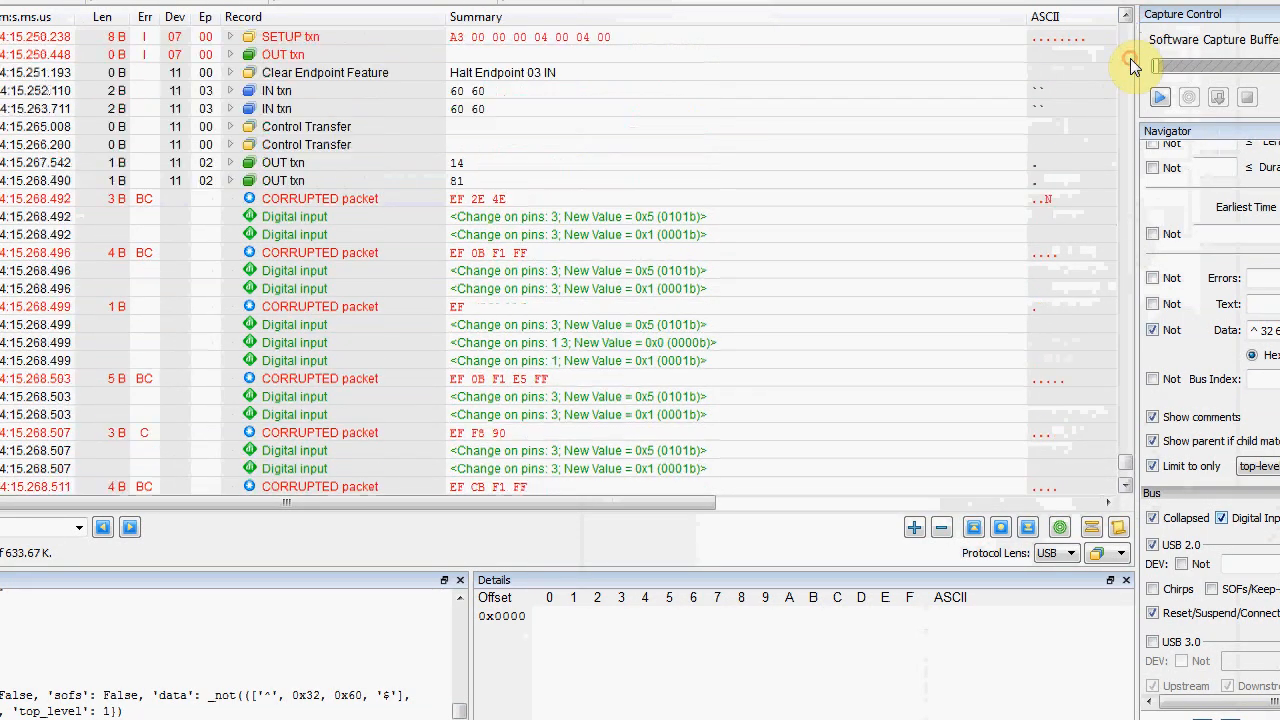
- Stop the capture and review the CORRUPTED packets, each followed by Digital input change records
left_click(320, 198)
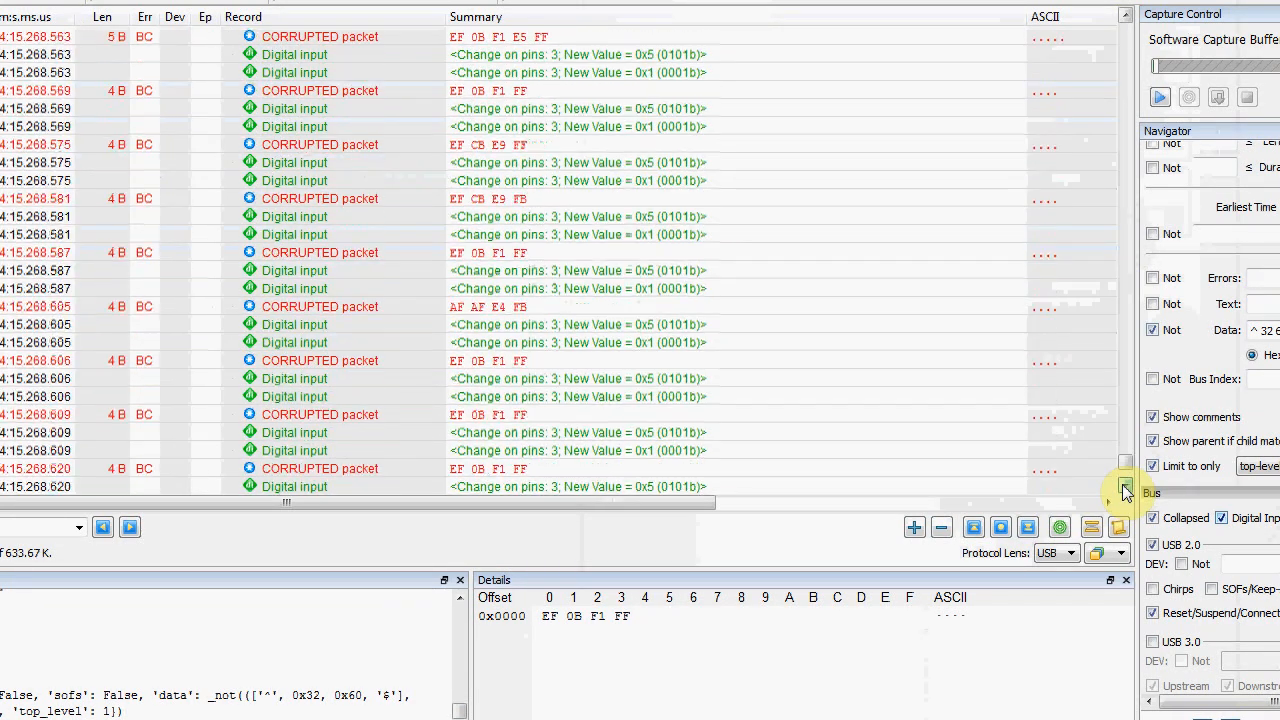
scroll("down", 3)
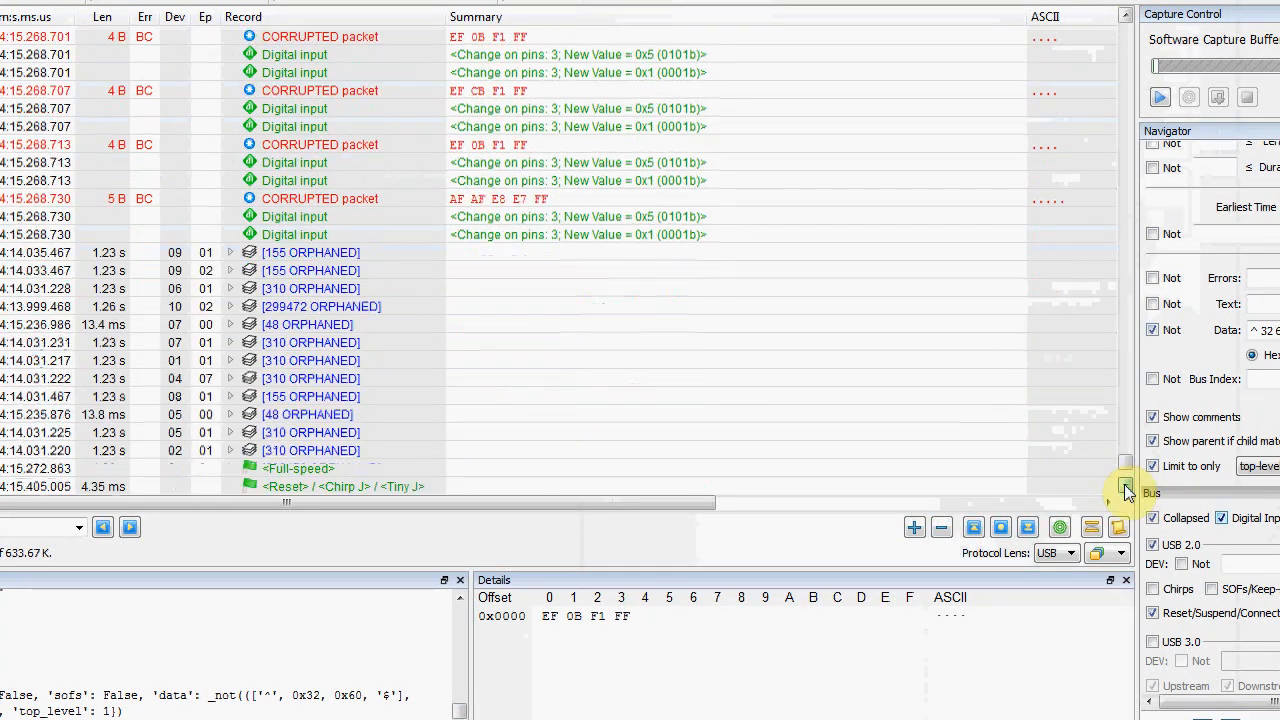
scroll("down", 3)
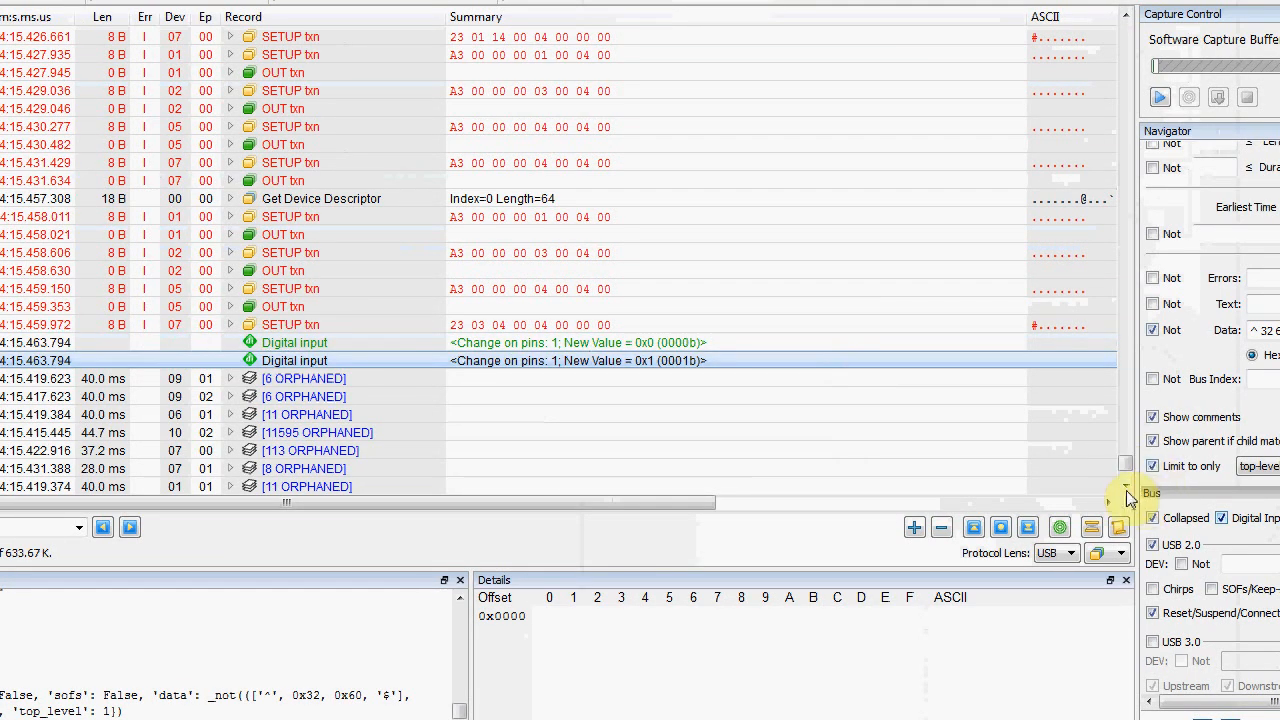
scroll("down", 3)
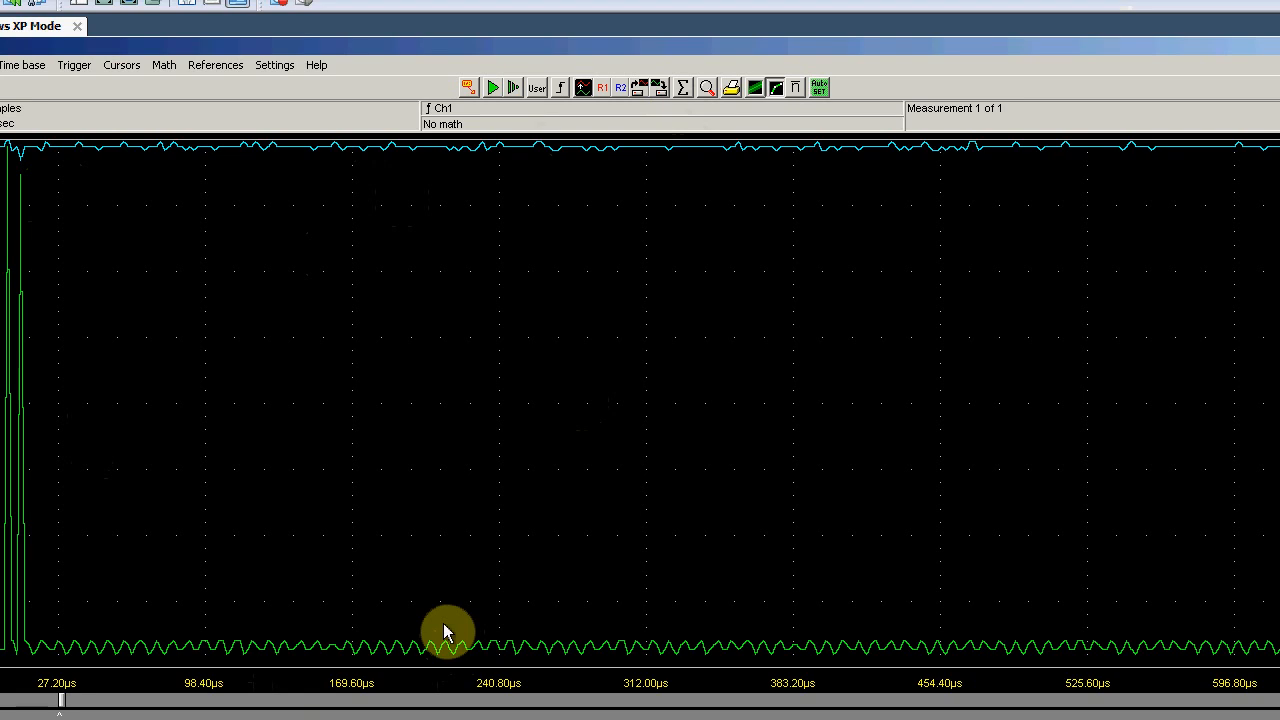
mouse_move(388, 558)
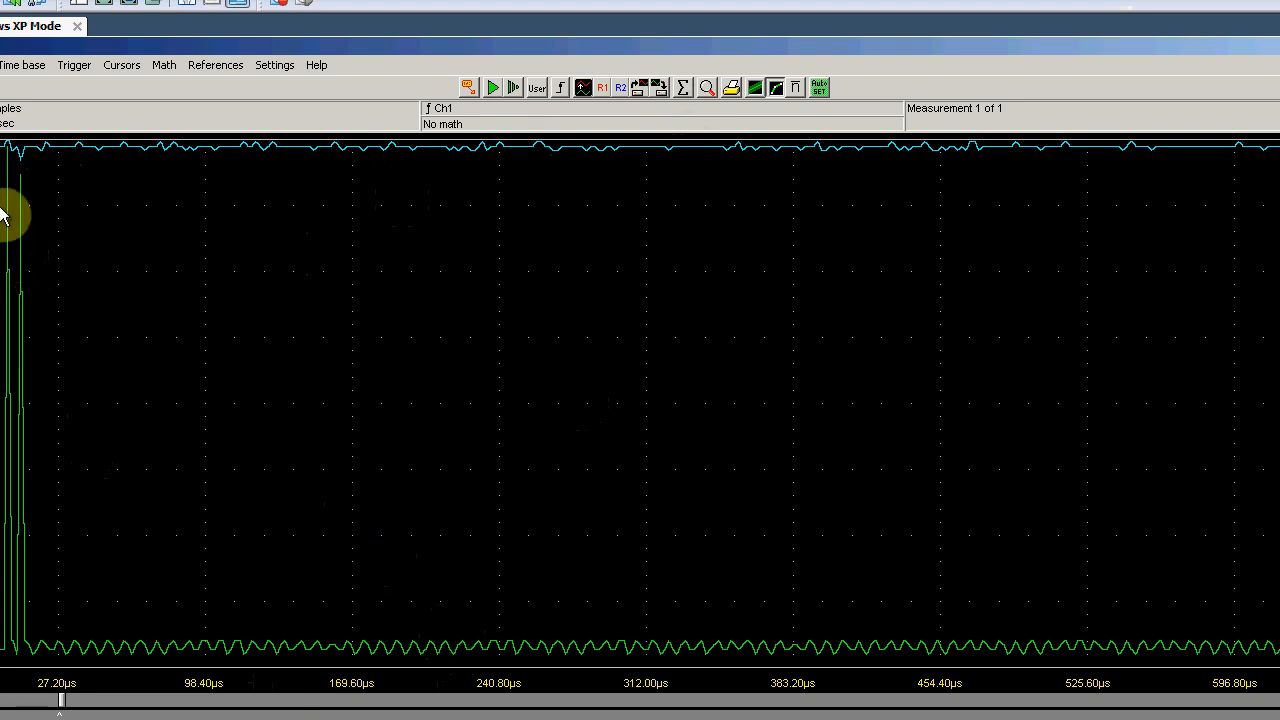
mouse_move(164, 200)
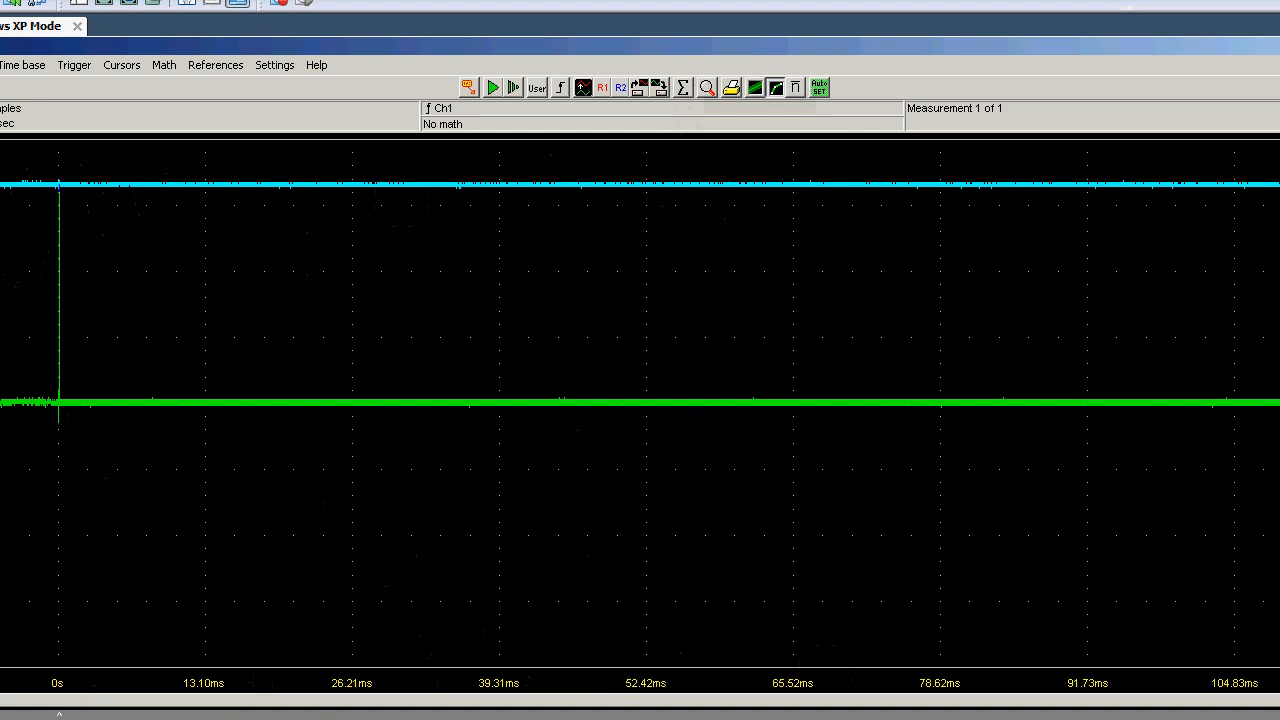
mouse_move(1252, 702)
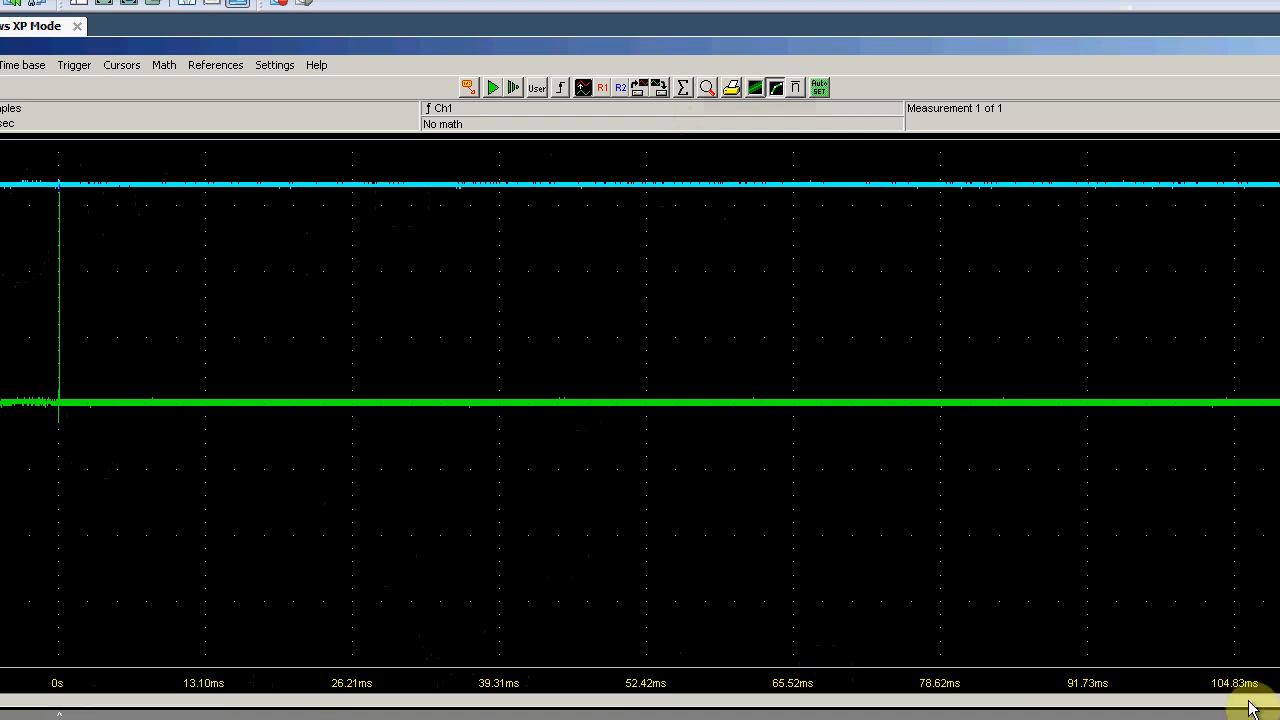
mouse_move(1212, 544)
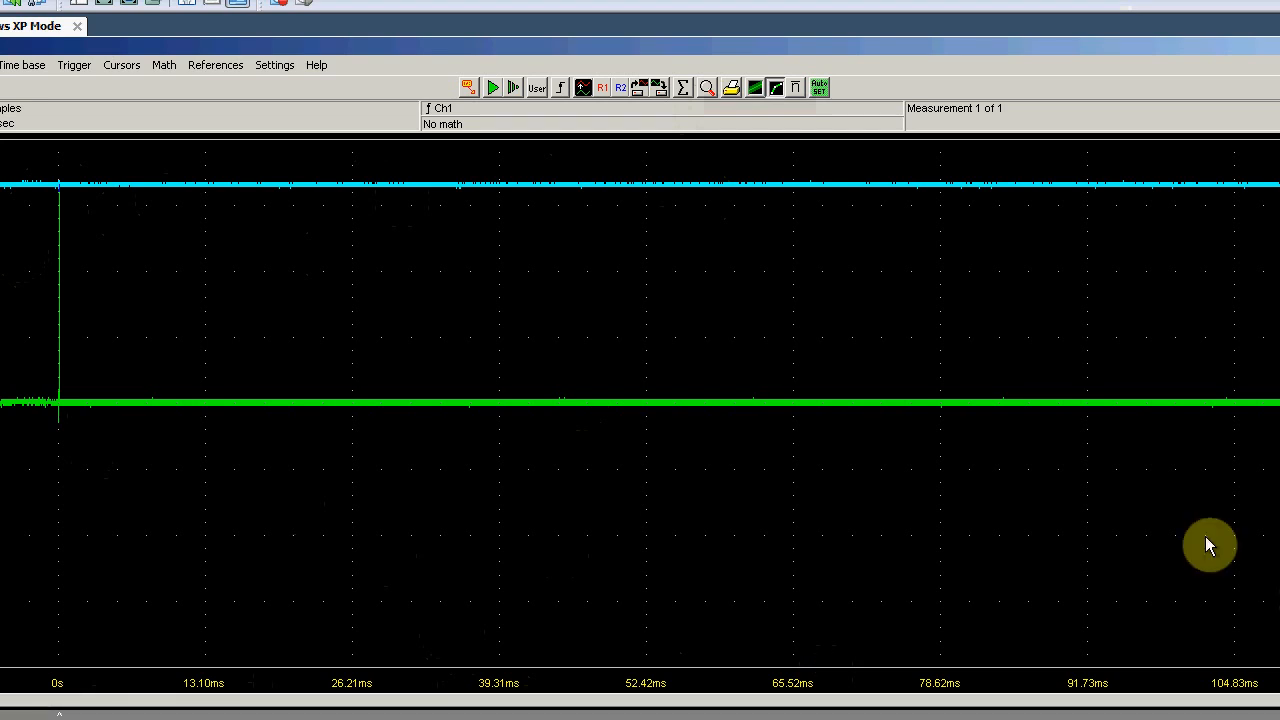